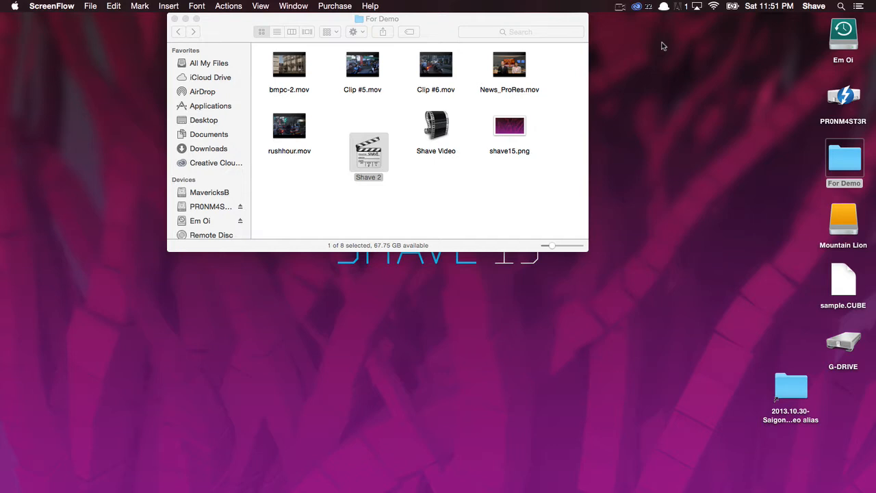
Launch Shave 2 from the For Demo folder and bring up its File menu
{"action": "double_click", "coordinate": [368, 153]}
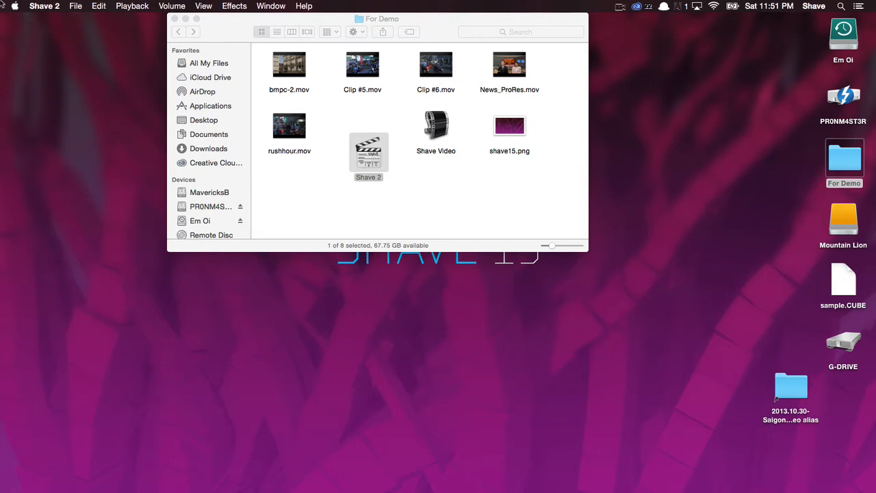
{"action": "left_click", "coordinate": [75, 5]}
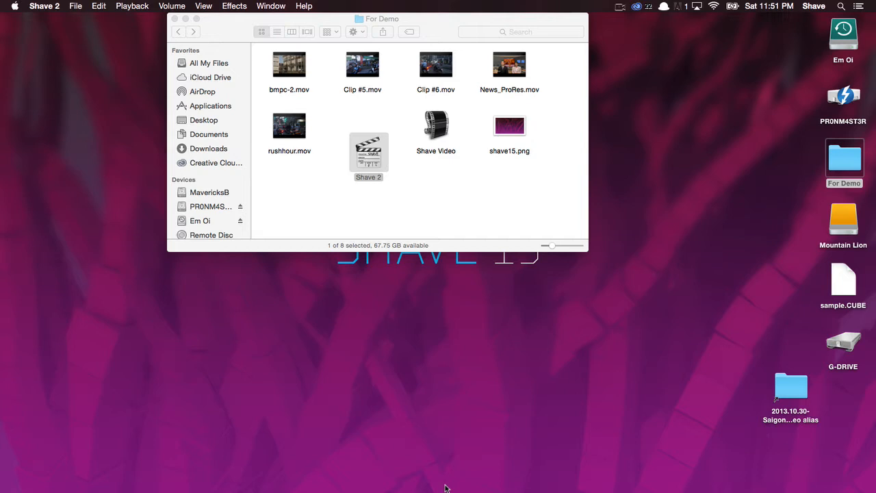
{"action": "left_click", "coordinate": [76, 5]}
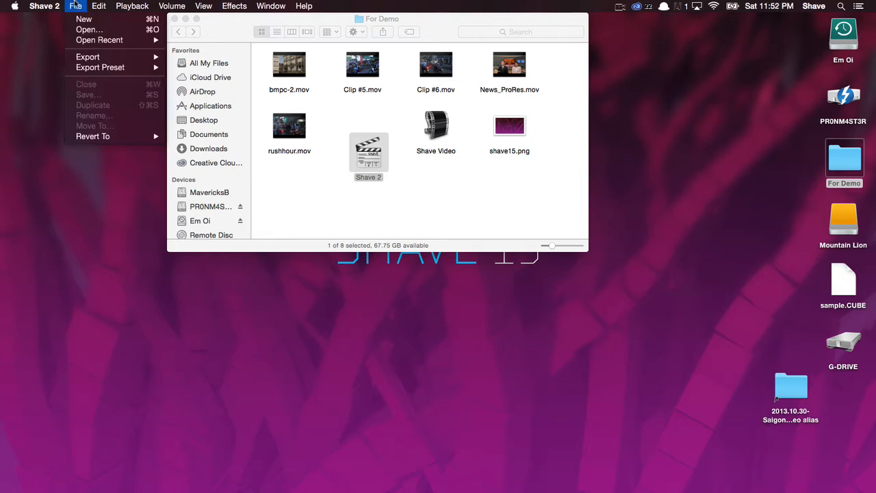
Open clips MVI_2775.MOV through MVI_2781.MOV from the Saigon footage folder as separate player windows
{"action": "left_click", "coordinate": [89, 30]}
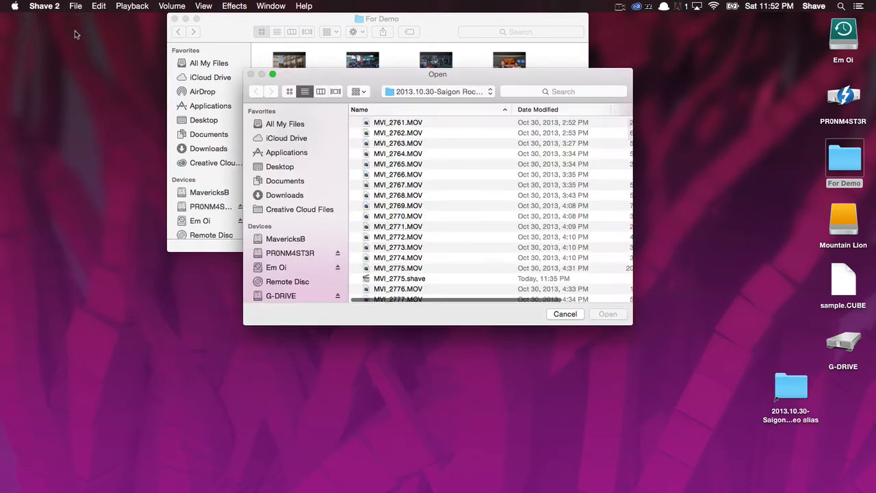
{"action": "left_click", "coordinate": [398, 195]}
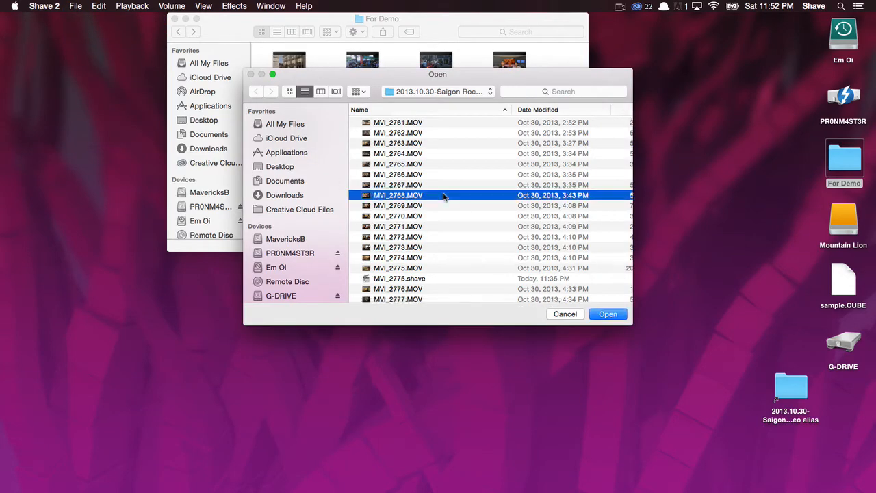
{"action": "left_click", "coordinate": [399, 226]}
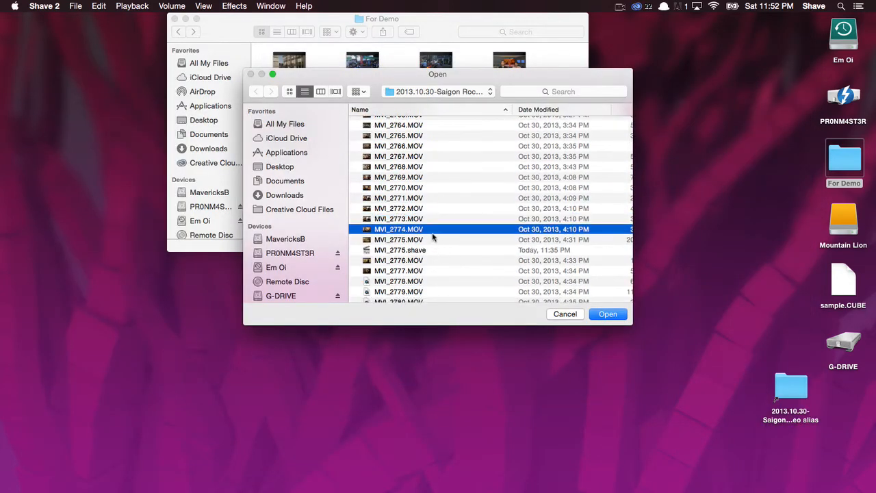
{"action": "left_click", "coordinate": [399, 250]}
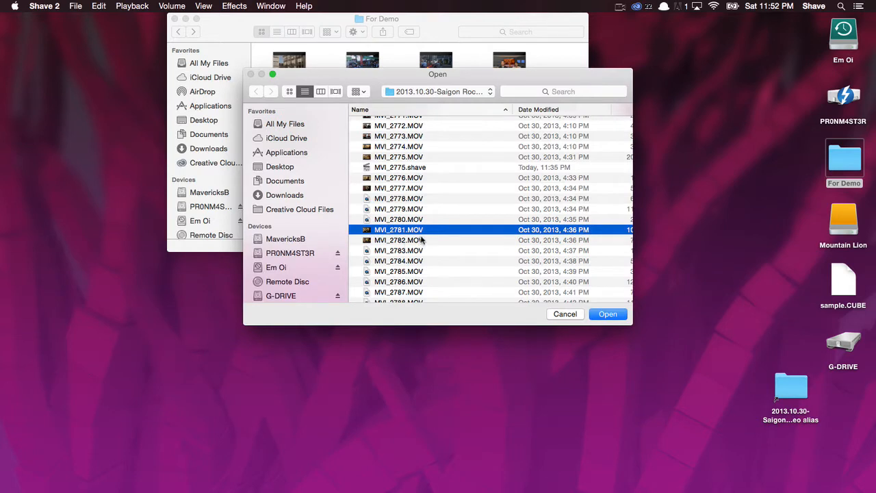
{"action": "left_click", "coordinate": [399, 188]}
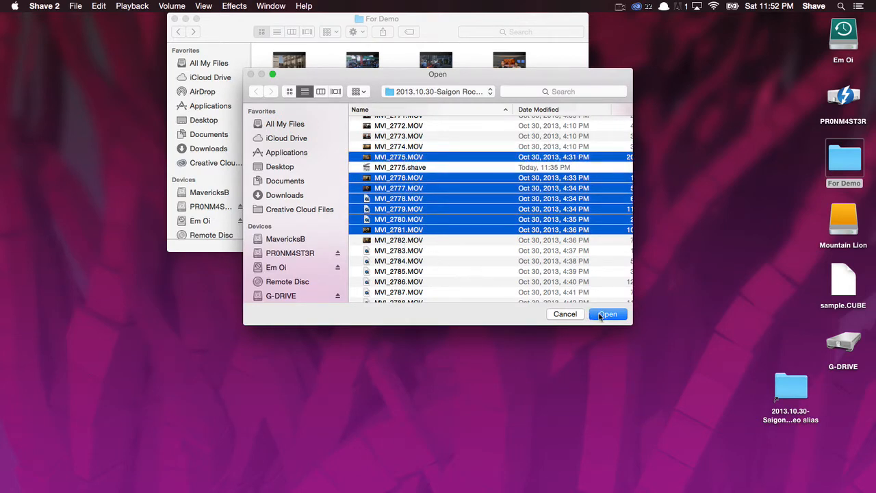
{"action": "left_click", "coordinate": [608, 314]}
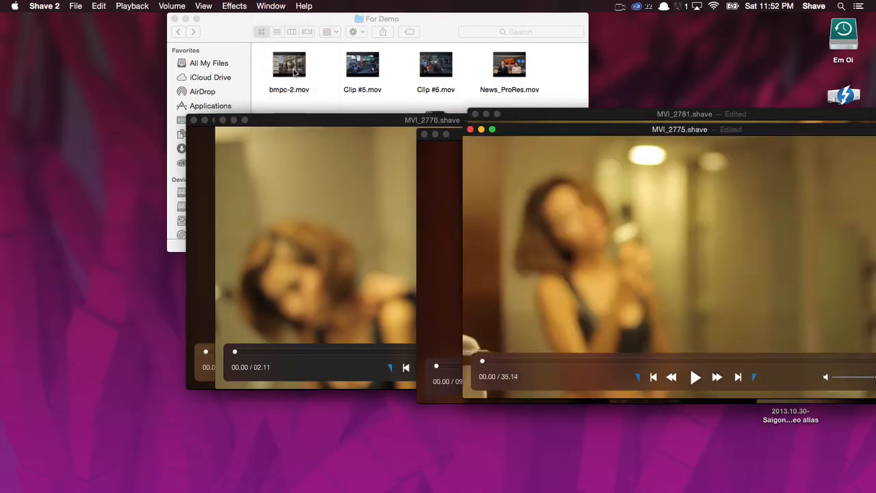
Inspect codec, size and audio details of MVI_2775 in the Media Inspector, then bring up the View menu
{"action": "left_click", "coordinate": [173, 5]}
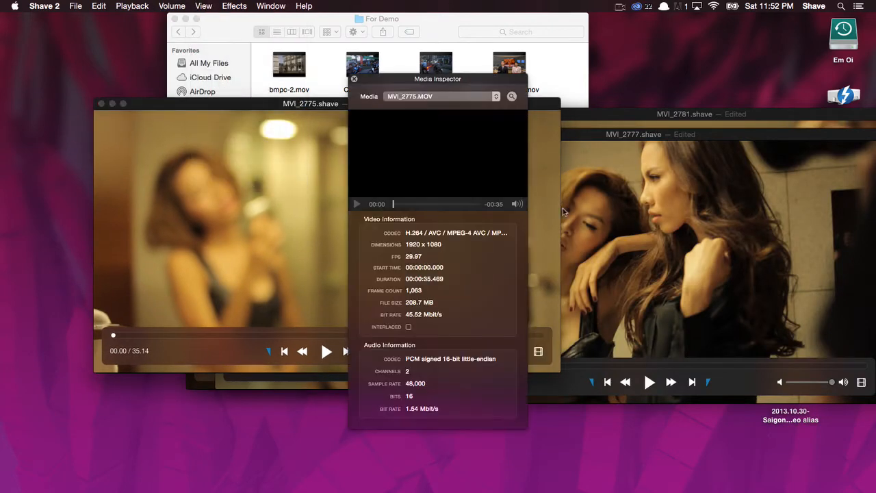
{"action": "left_click_drag", "start_coordinate": [438, 78], "coordinate": [664, 41]}
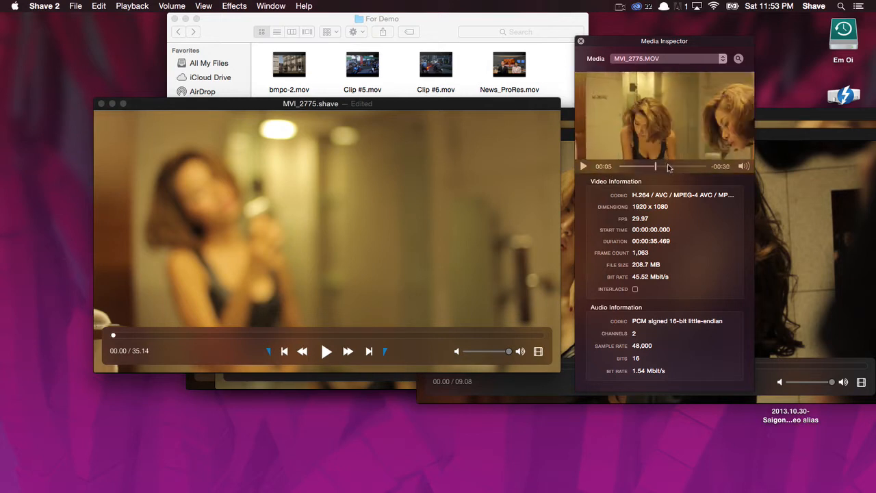
{"action": "left_click", "coordinate": [669, 58]}
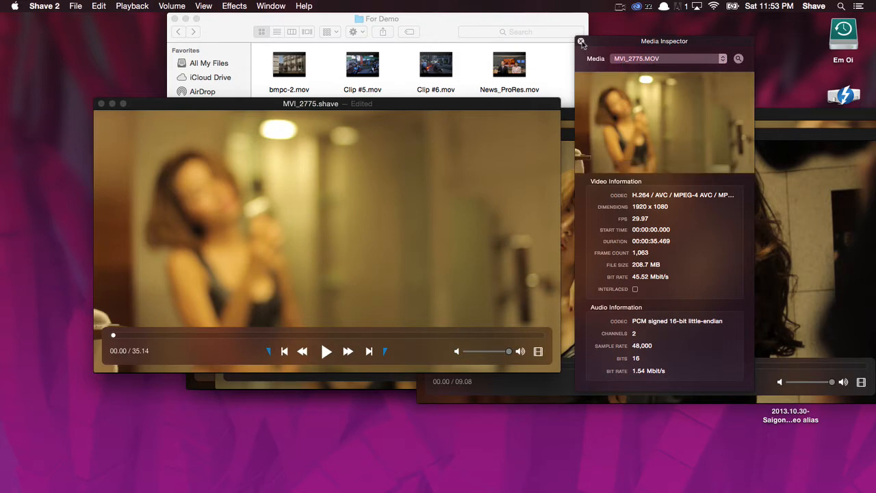
{"action": "left_click", "coordinate": [203, 5]}
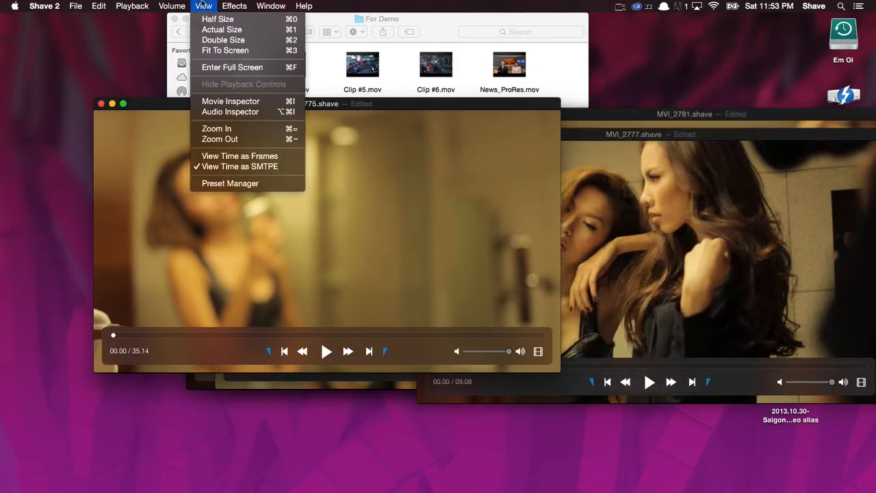
{"action": "mouse_move", "coordinate": [230, 112]}
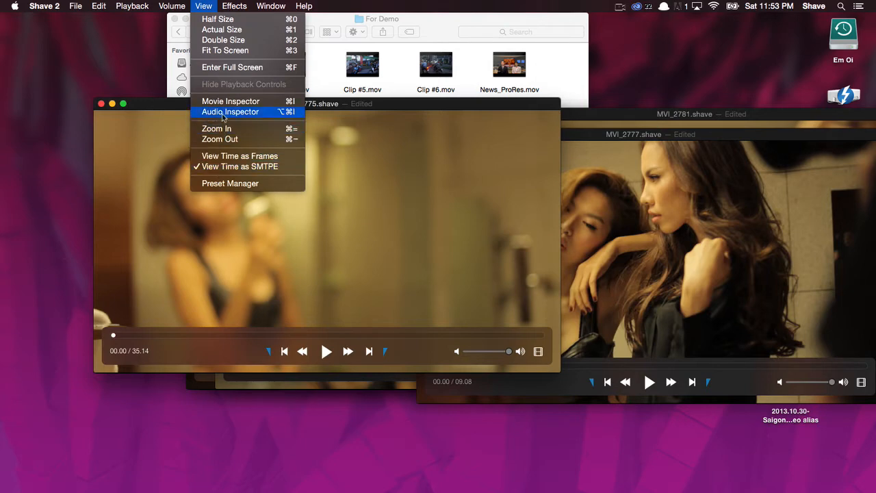
In the Audio Inspector, adjust MVI_2775's main volume during playback and set a custom graphic equalizer curve
{"action": "left_click", "coordinate": [230, 112]}
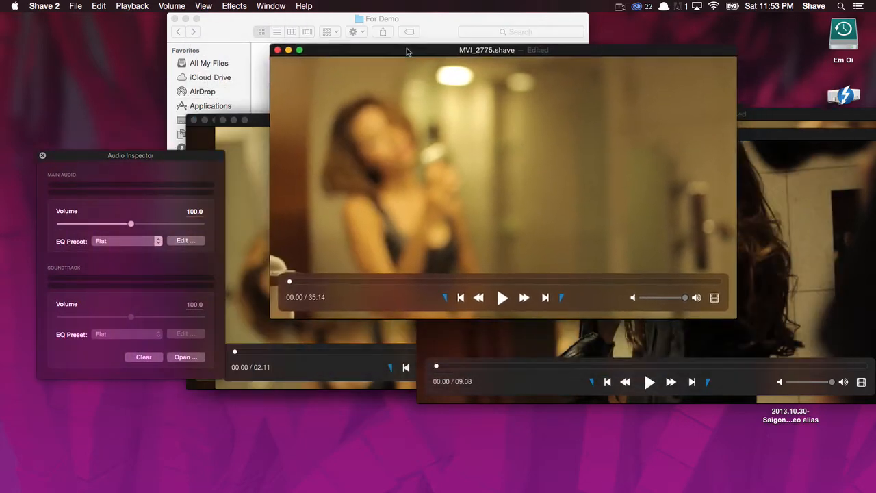
{"action": "left_click", "coordinate": [502, 298]}
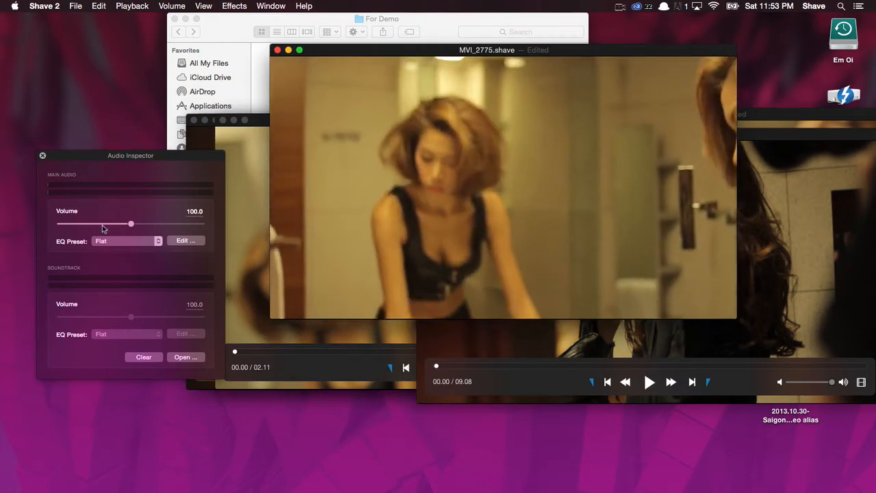
{"action": "left_click_drag", "start_coordinate": [132, 225], "coordinate": [61, 224]}
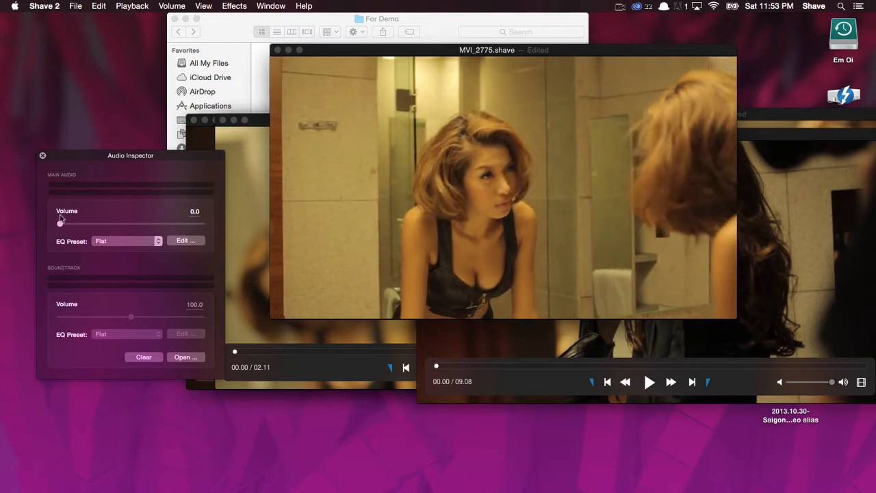
{"action": "left_click", "coordinate": [126, 241]}
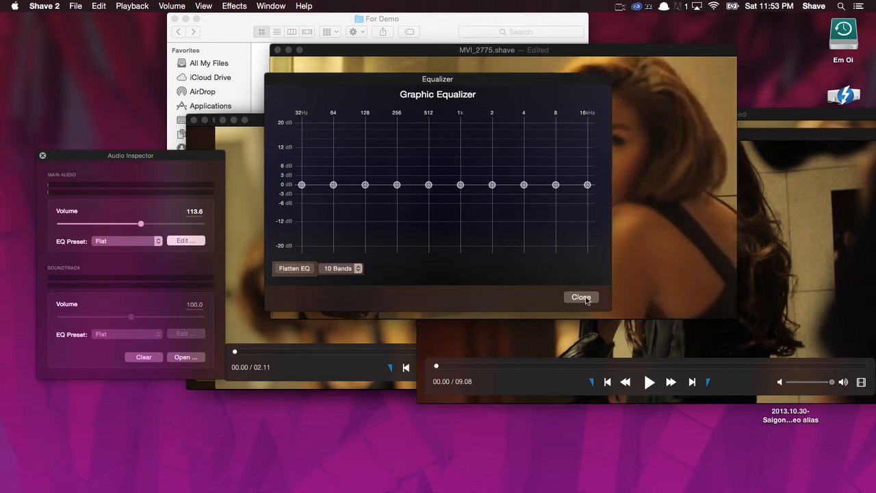
{"action": "left_click", "coordinate": [581, 296]}
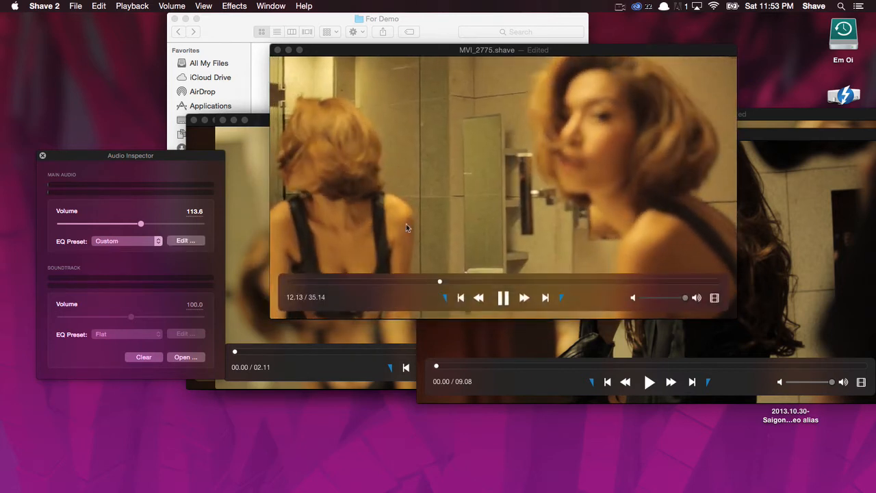
{"action": "left_click", "coordinate": [504, 297]}
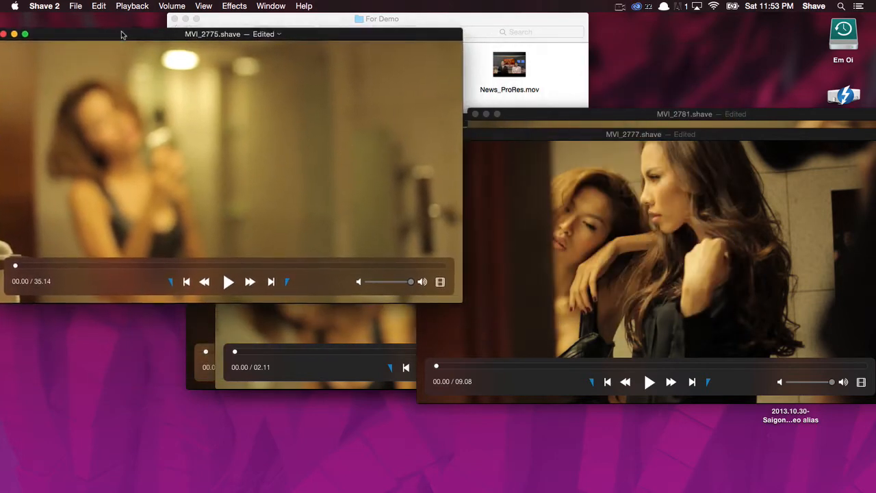
Close the MVI_2776, MVI_2777 and MVI_2778 clip windows without saving their changes
{"action": "left_click", "coordinate": [271, 6]}
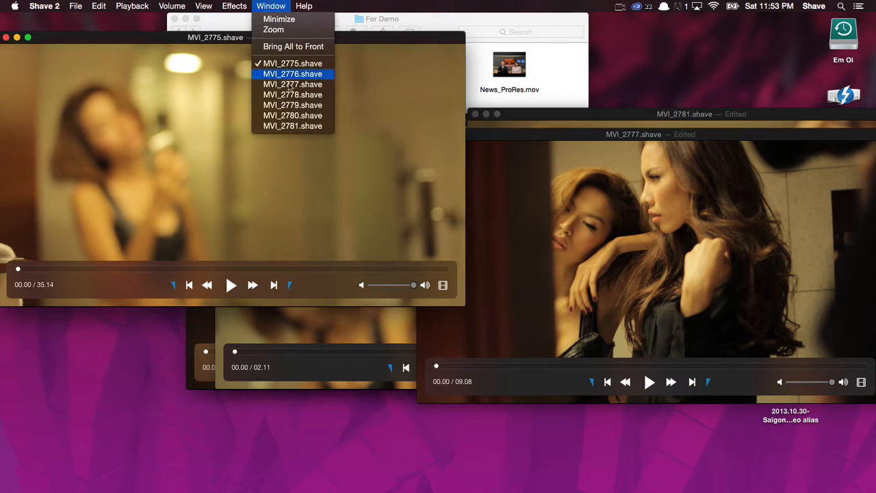
{"action": "left_click", "coordinate": [293, 74]}
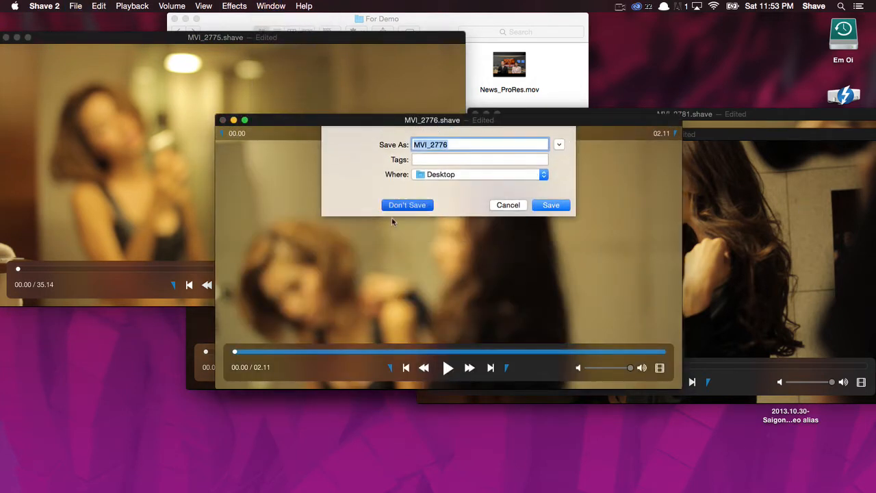
{"action": "left_click", "coordinate": [409, 205]}
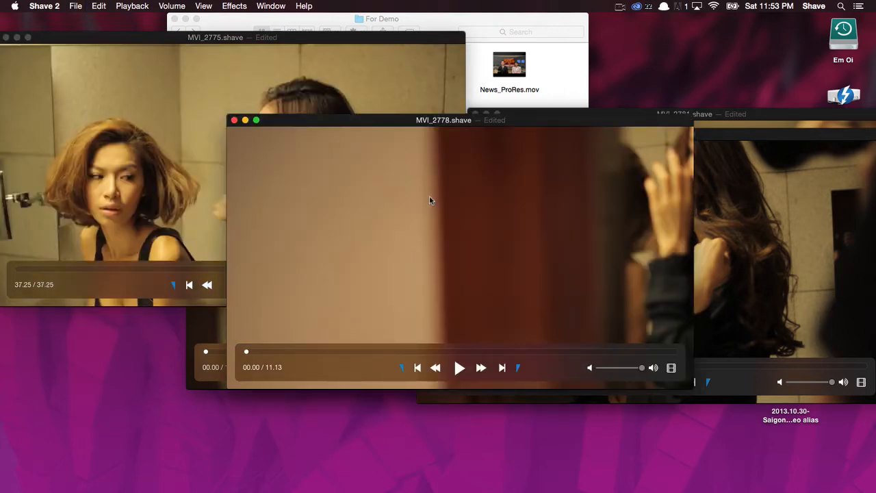
{"action": "left_click", "coordinate": [272, 6]}
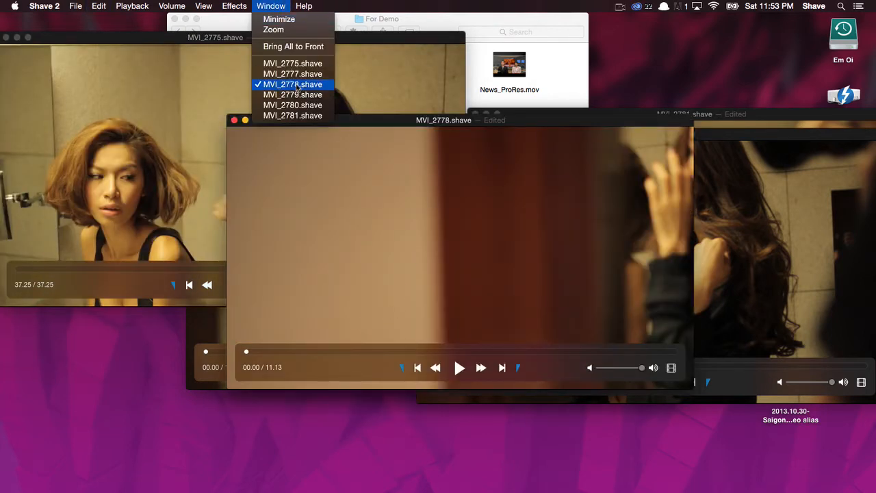
{"action": "left_click", "coordinate": [293, 74]}
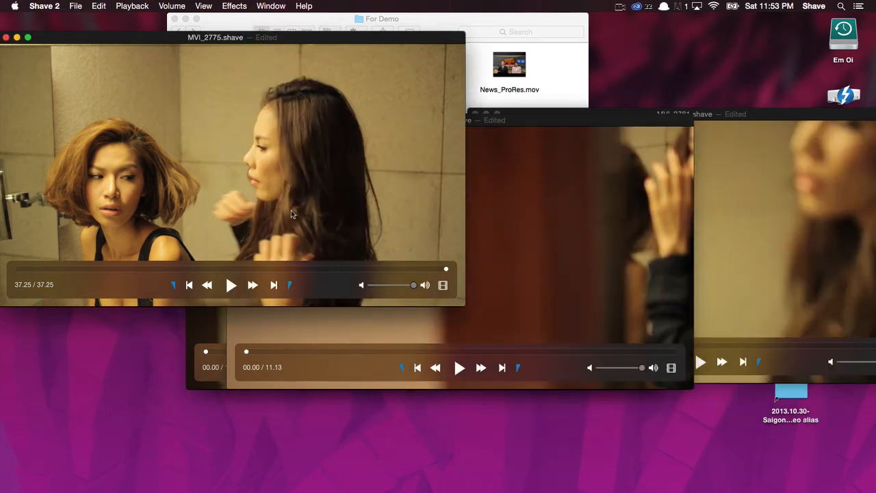
{"action": "left_click", "coordinate": [271, 6]}
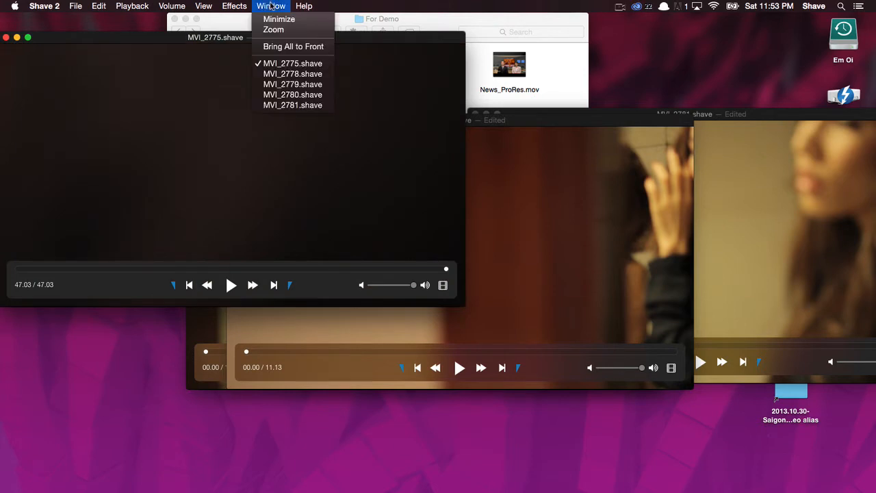
{"action": "left_click", "coordinate": [294, 74]}
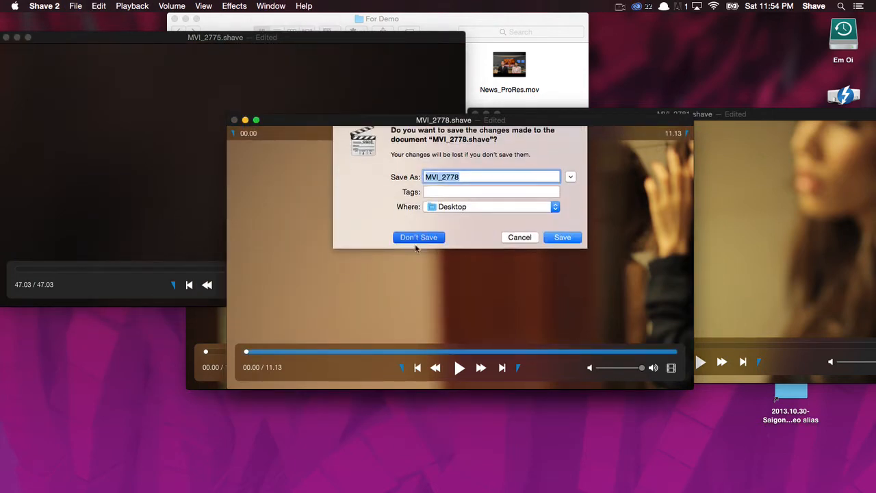
{"action": "left_click", "coordinate": [419, 237]}
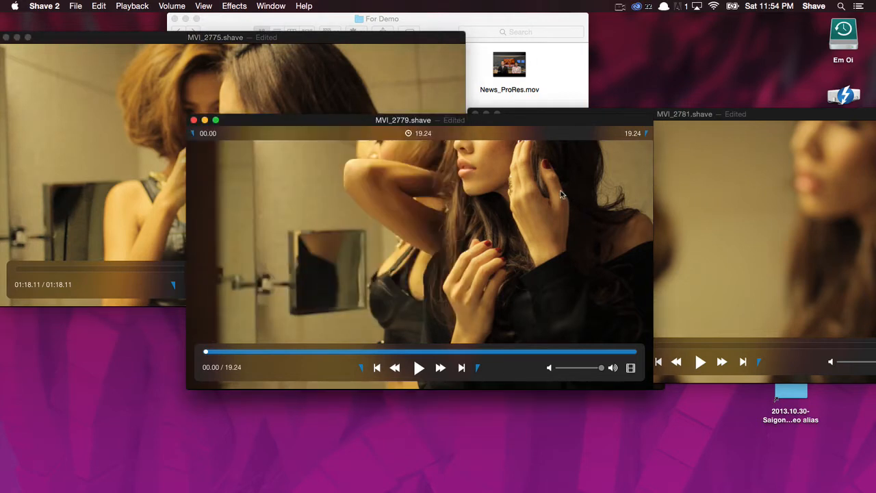
Close the MVI_2781 window with Don't Save, leaving only the MVI_2775 player open
{"action": "left_click", "coordinate": [194, 120]}
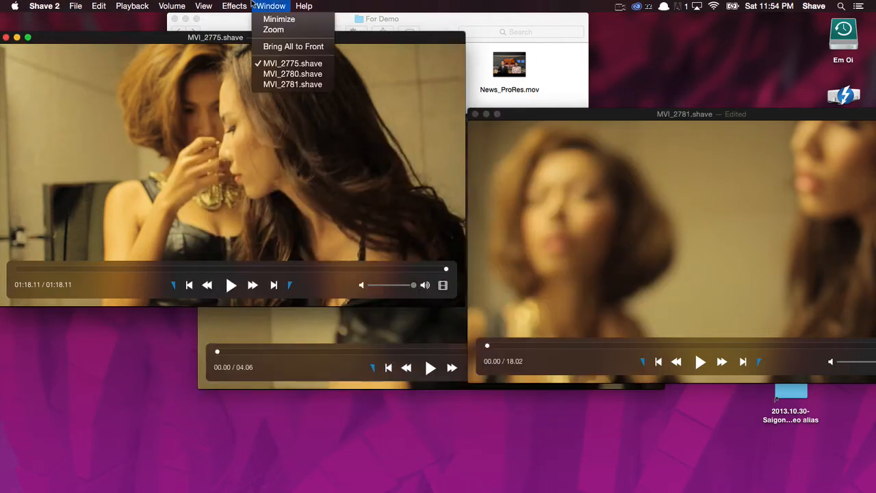
{"action": "left_click", "coordinate": [293, 74]}
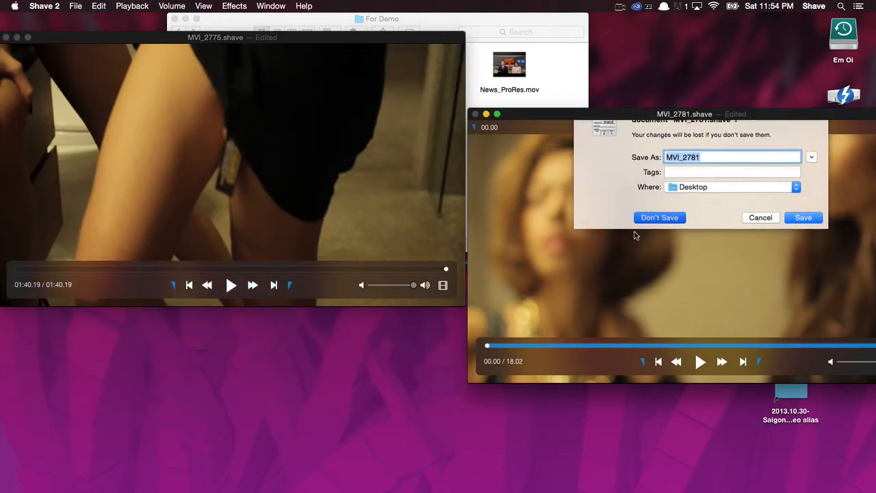
{"action": "left_click", "coordinate": [660, 217]}
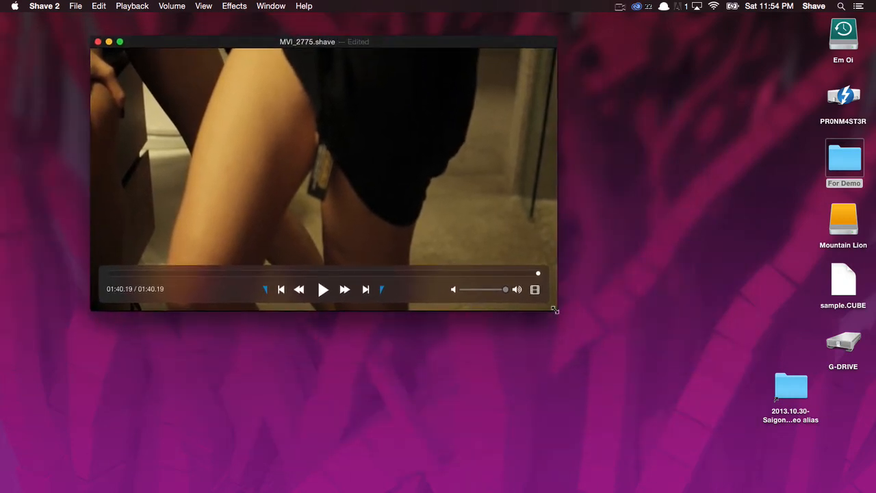
Enlarge the MVI_2775 player and mark an in–out range from 00:24.18 to 00:34.24
{"action": "left_click_drag", "start_coordinate": [555, 309], "coordinate": [692, 386]}
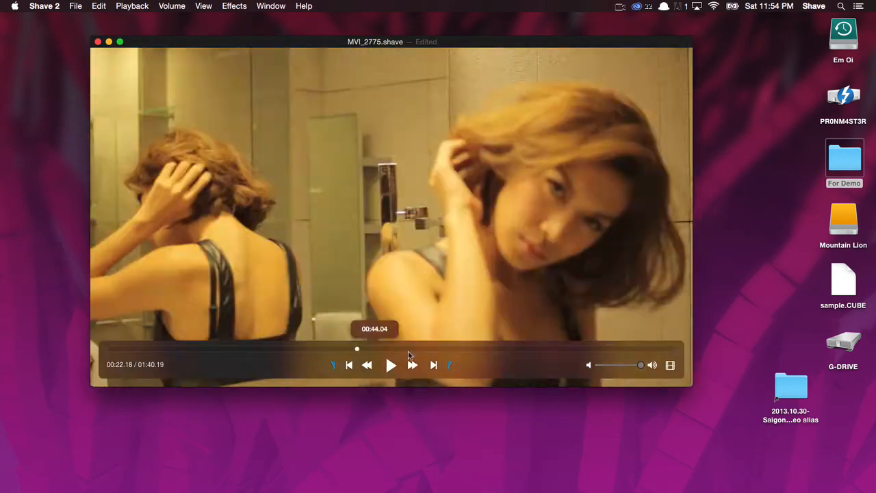
{"action": "left_click", "coordinate": [548, 349]}
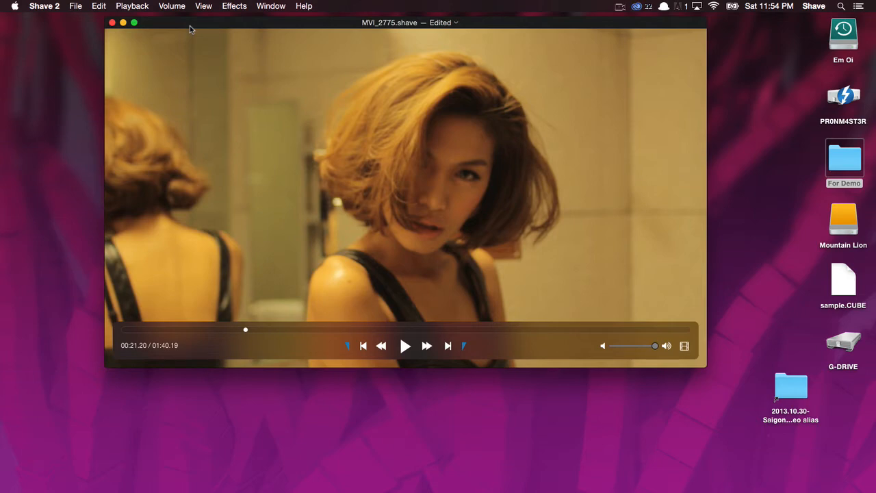
{"action": "mouse_move", "coordinate": [154, 259]}
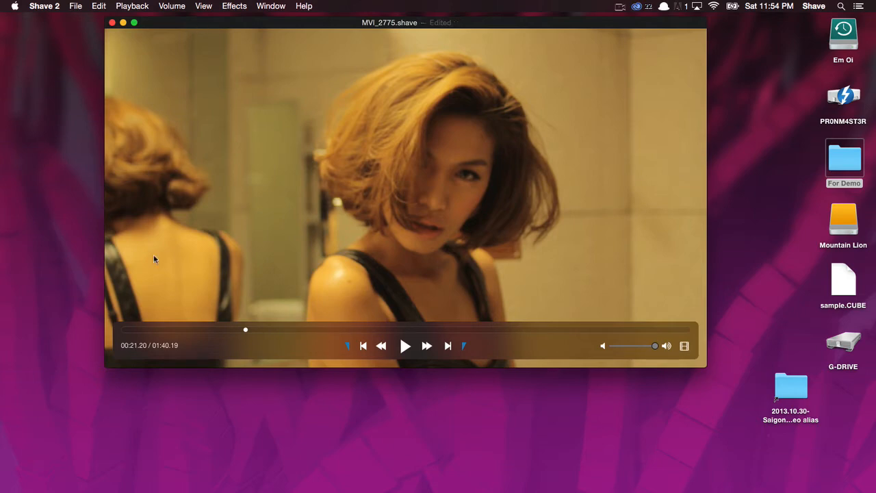
{"action": "left_click", "coordinate": [171, 332]}
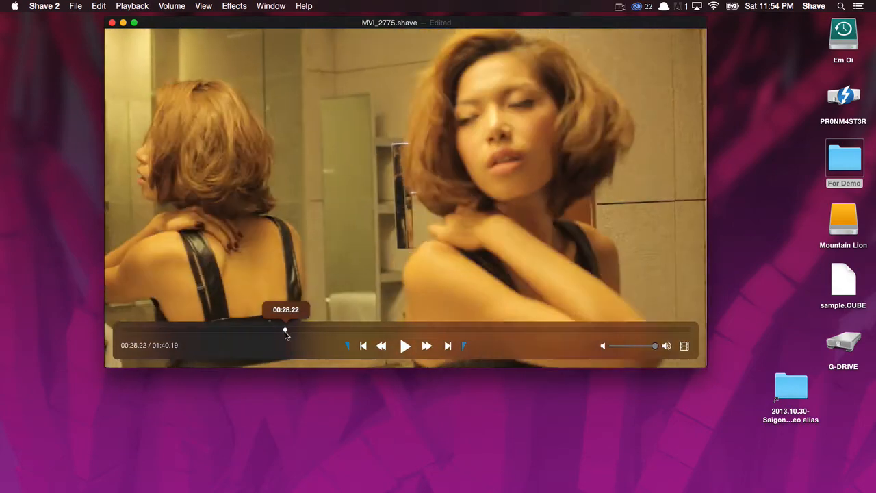
{"action": "left_click_drag", "start_coordinate": [286, 330], "coordinate": [318, 330]}
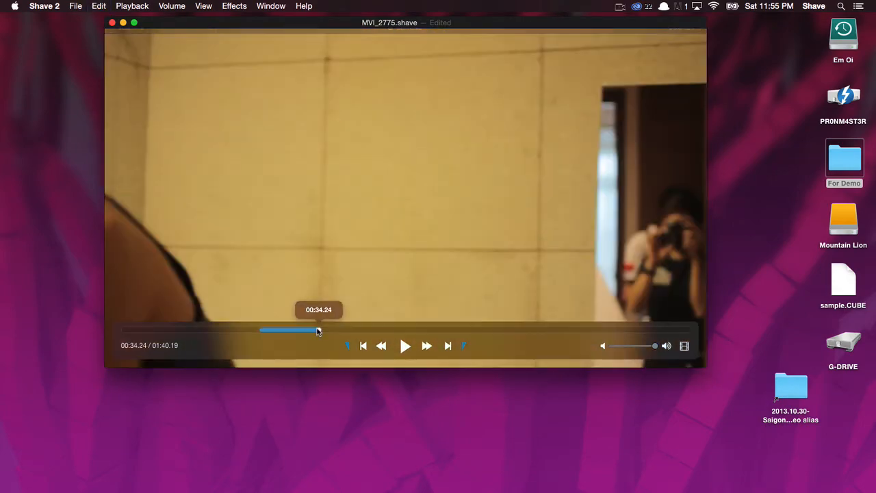
{"action": "left_click", "coordinate": [75, 5]}
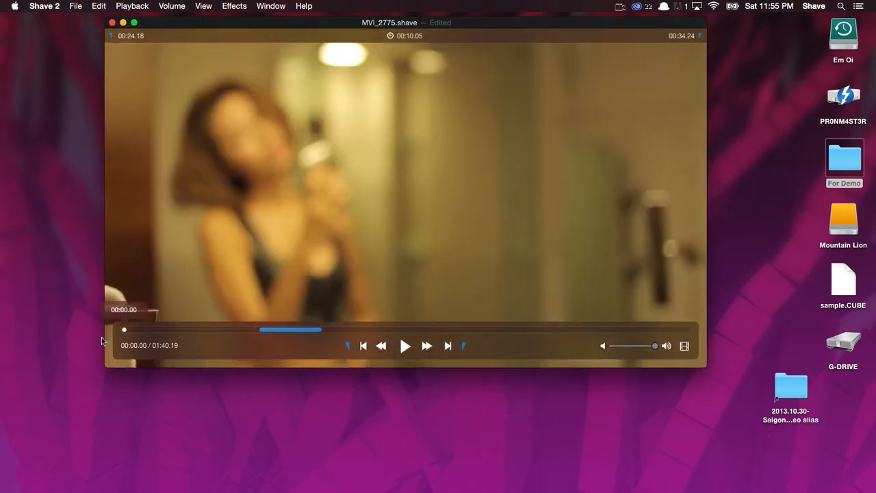
{"action": "mouse_move", "coordinate": [192, 418]}
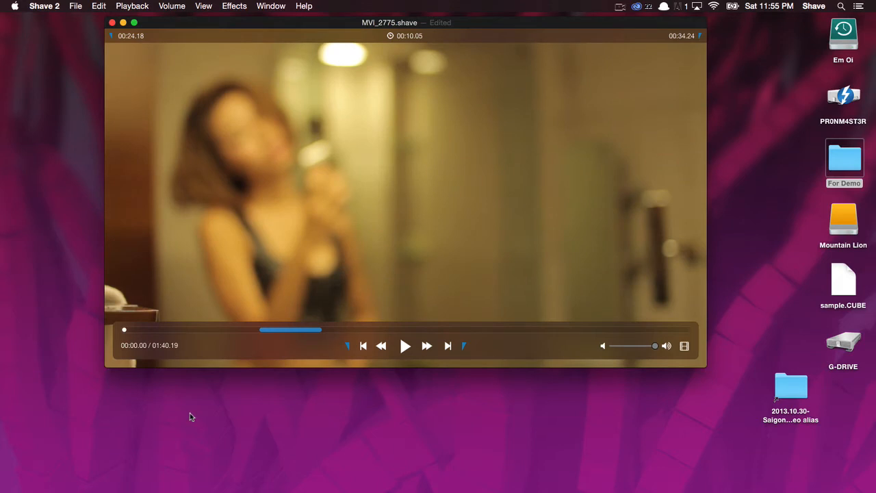
{"action": "mouse_move", "coordinate": [685, 345]}
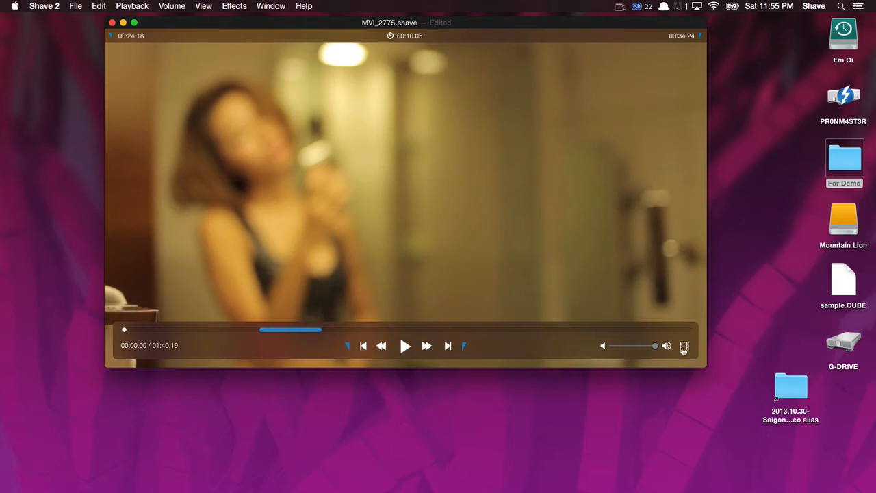
Show the clip timeline beneath the player, enlarge the window and select the first clip
{"action": "left_click", "coordinate": [685, 345]}
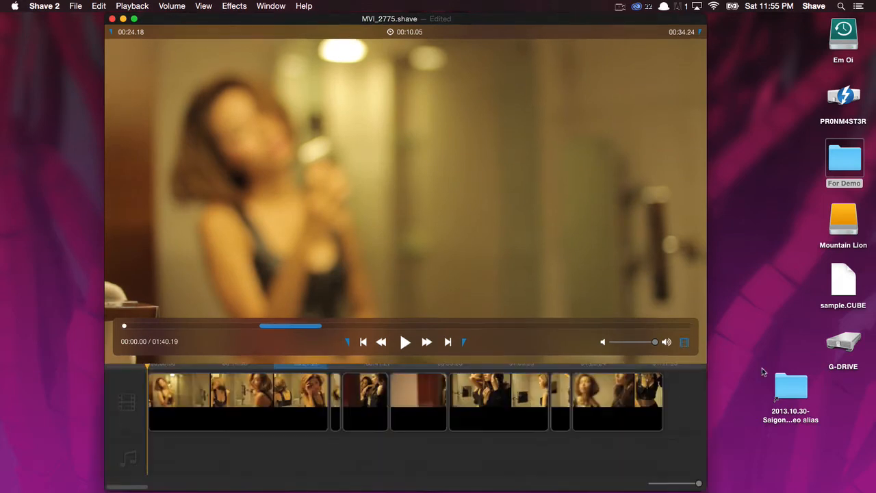
{"action": "mouse_move", "coordinate": [362, 181]}
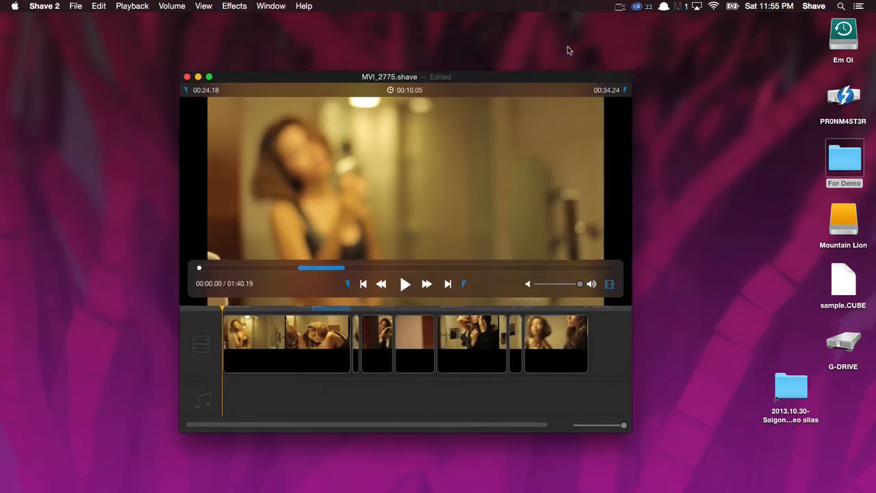
{"action": "left_click", "coordinate": [608, 283]}
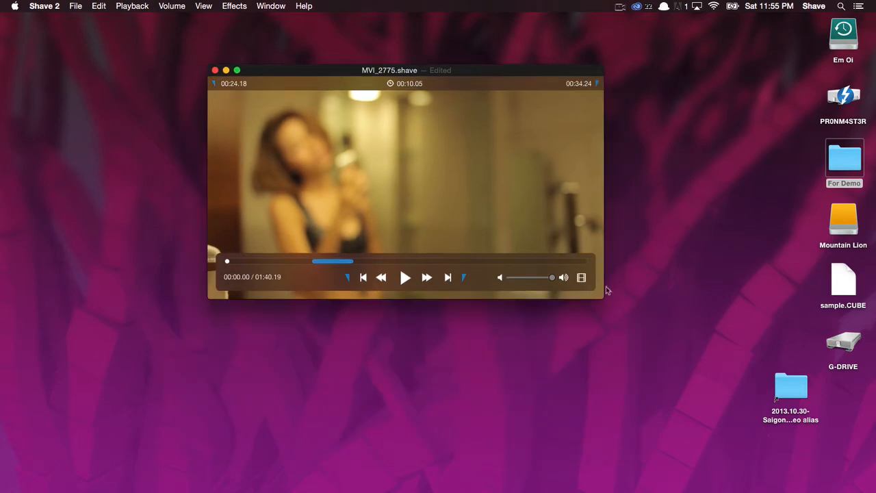
{"action": "left_click", "coordinate": [580, 276]}
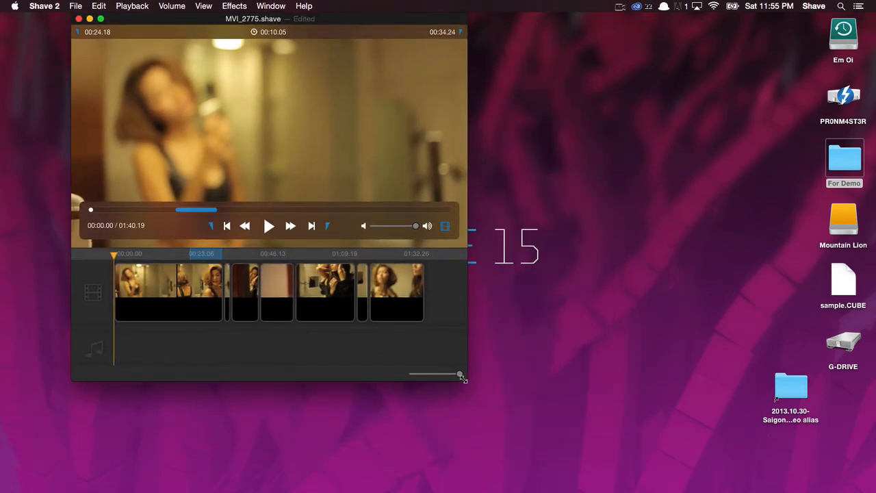
{"action": "left_click_drag", "start_coordinate": [463, 378], "coordinate": [688, 471]}
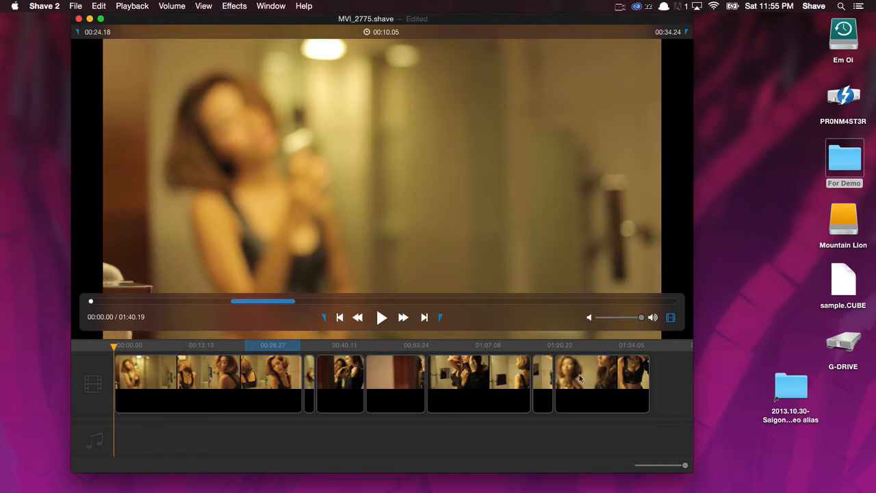
{"action": "mouse_move", "coordinate": [239, 430]}
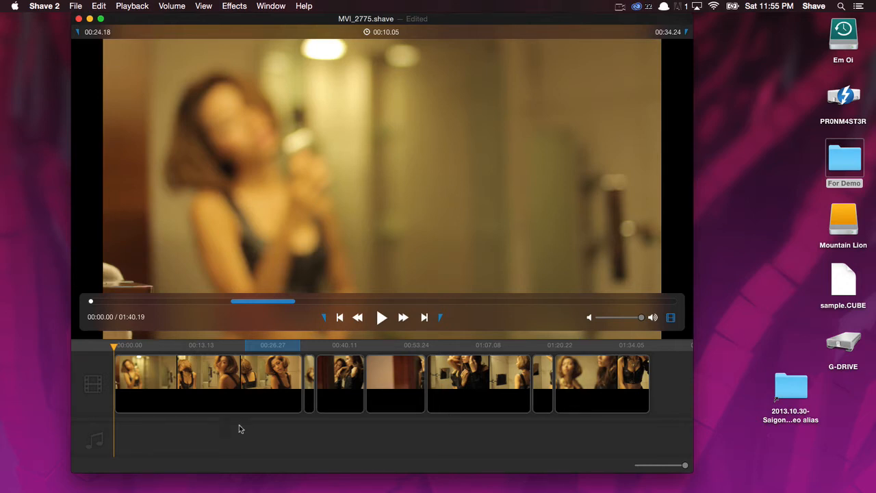
{"action": "left_click", "coordinate": [208, 383]}
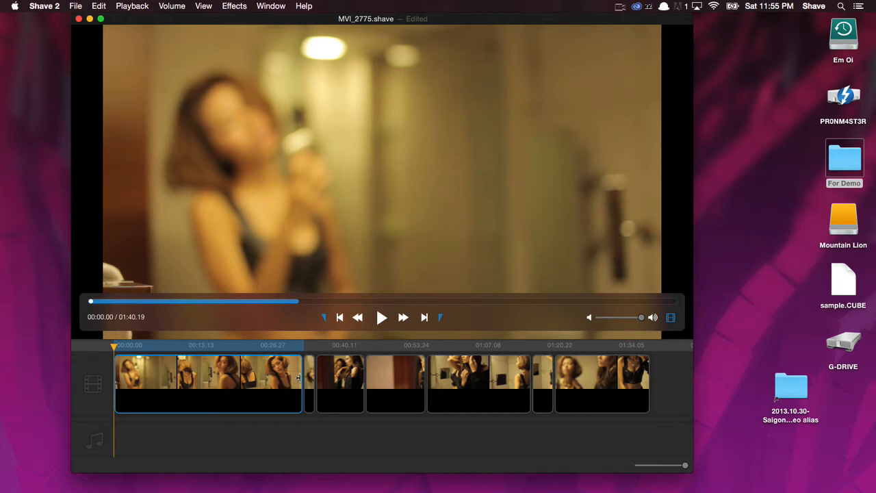
{"action": "mouse_move", "coordinate": [510, 373]}
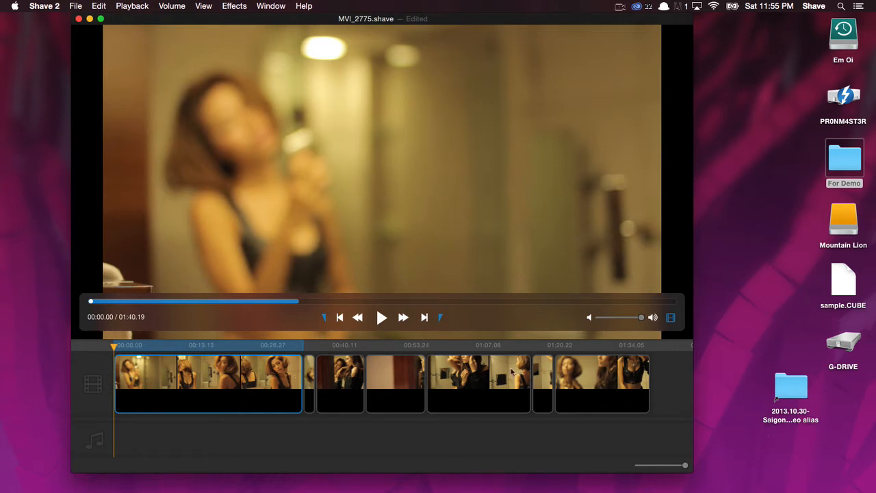
{"action": "mouse_move", "coordinate": [561, 385]}
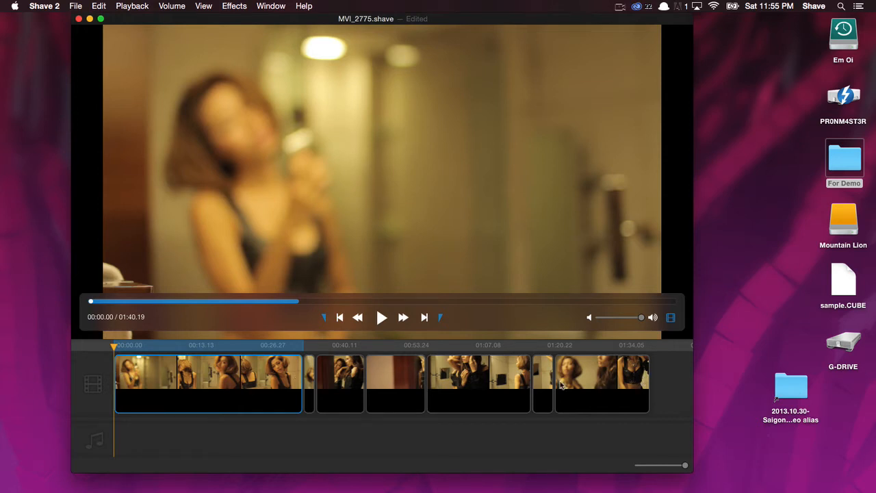
{"action": "mouse_move", "coordinate": [476, 419]}
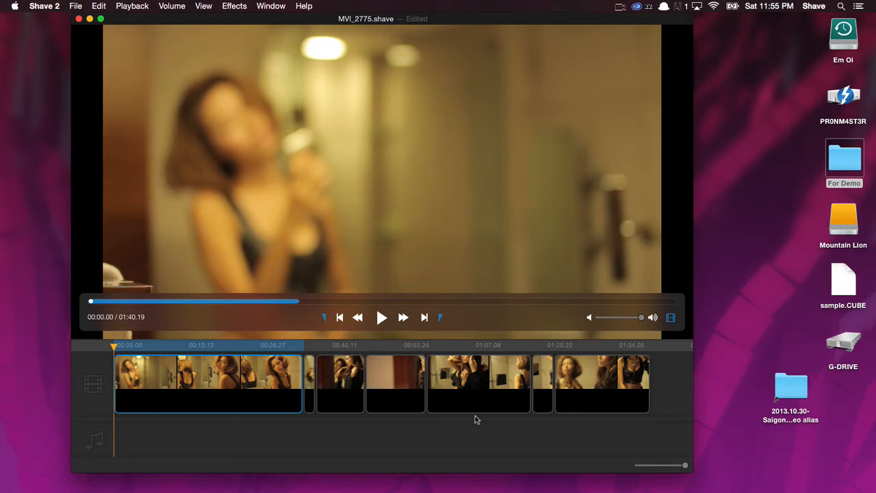
{"action": "mouse_move", "coordinate": [542, 385]}
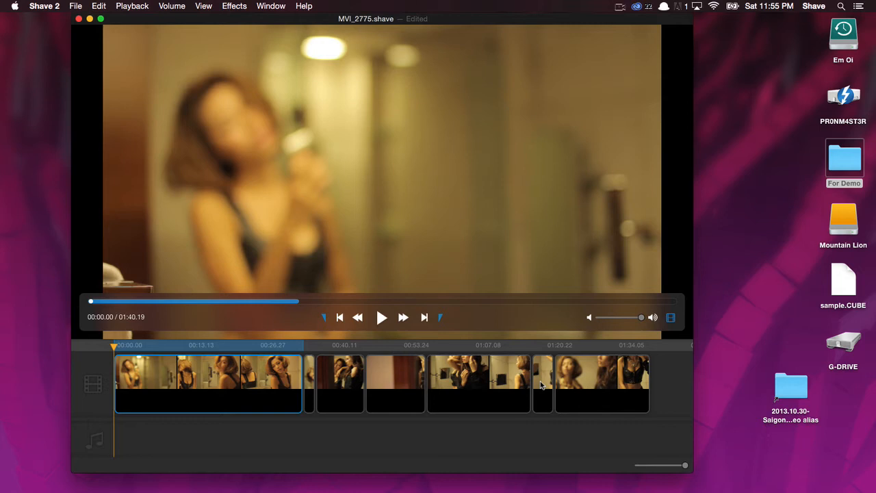
{"action": "mouse_move", "coordinate": [268, 294]}
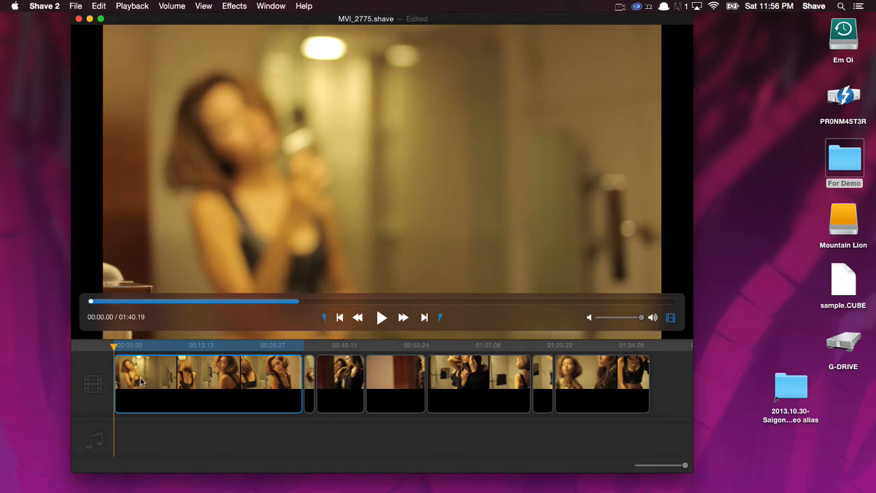
{"action": "mouse_move", "coordinate": [541, 383]}
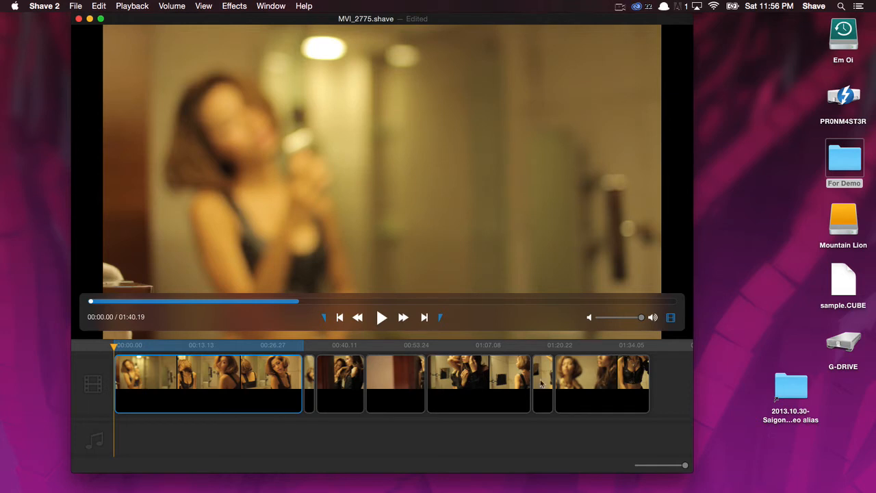
{"action": "mouse_move", "coordinate": [118, 374]}
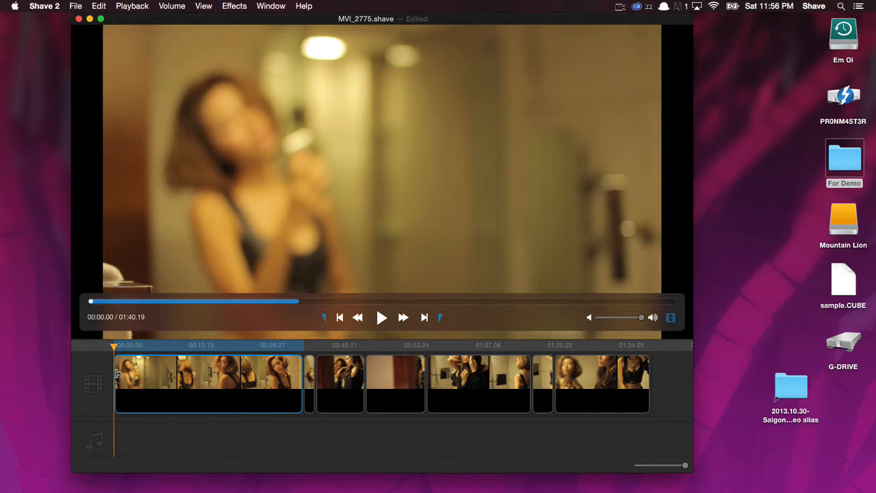
{"action": "mouse_move", "coordinate": [295, 375]}
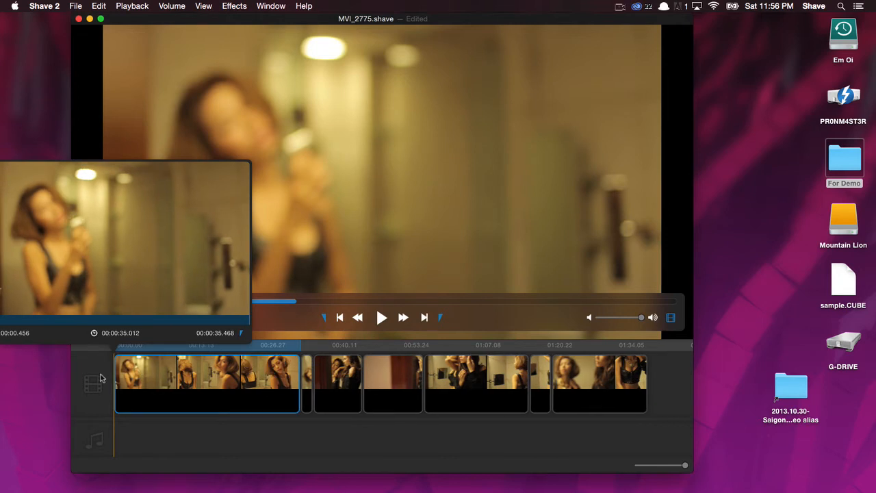
{"action": "mouse_move", "coordinate": [296, 392]}
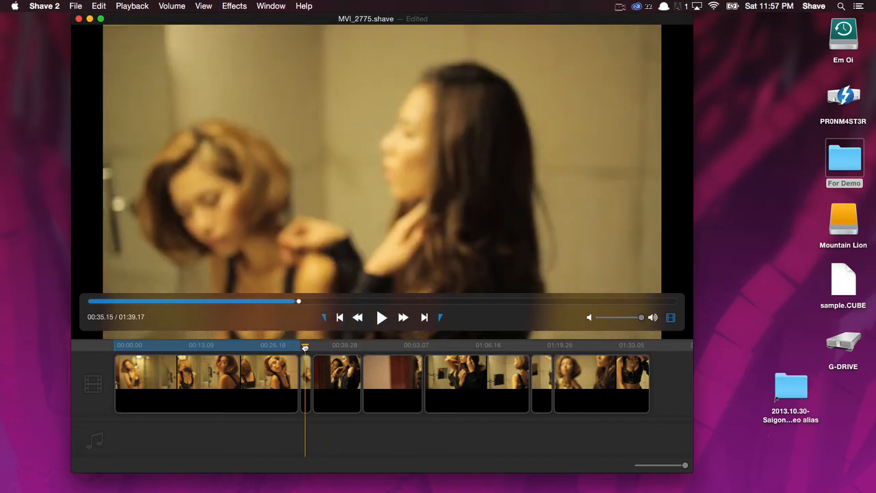
{"action": "left_click", "coordinate": [304, 345]}
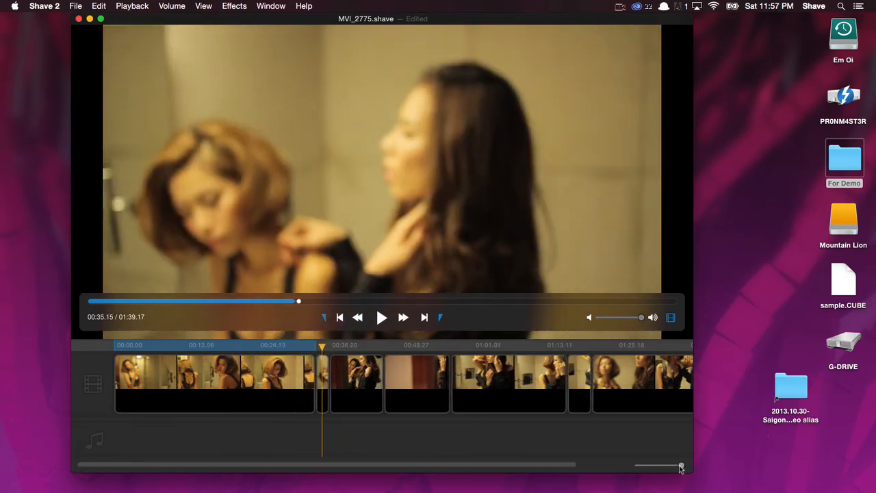
{"action": "left_click_drag", "start_coordinate": [682, 465], "coordinate": [670, 466]}
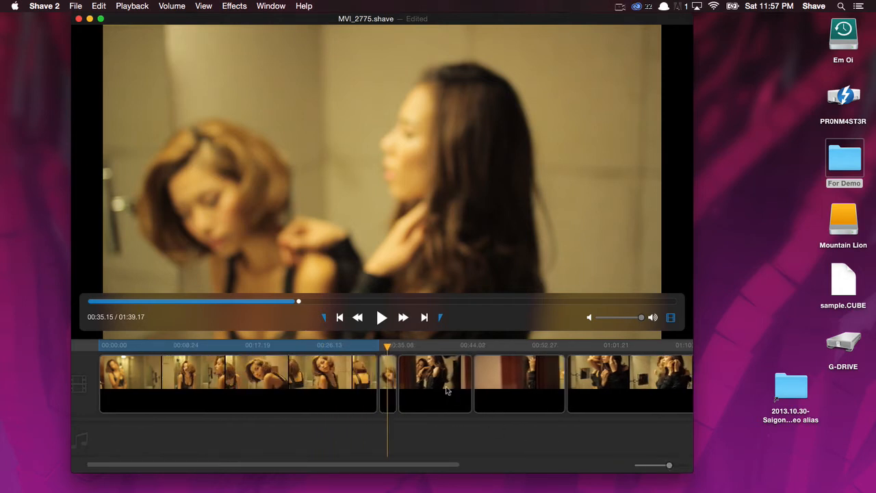
{"action": "left_click", "coordinate": [386, 383]}
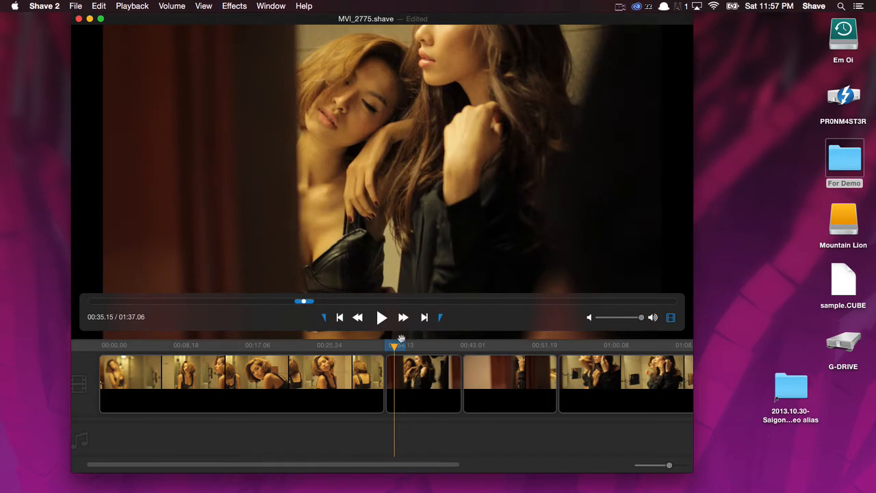
{"action": "mouse_move", "coordinate": [249, 287]}
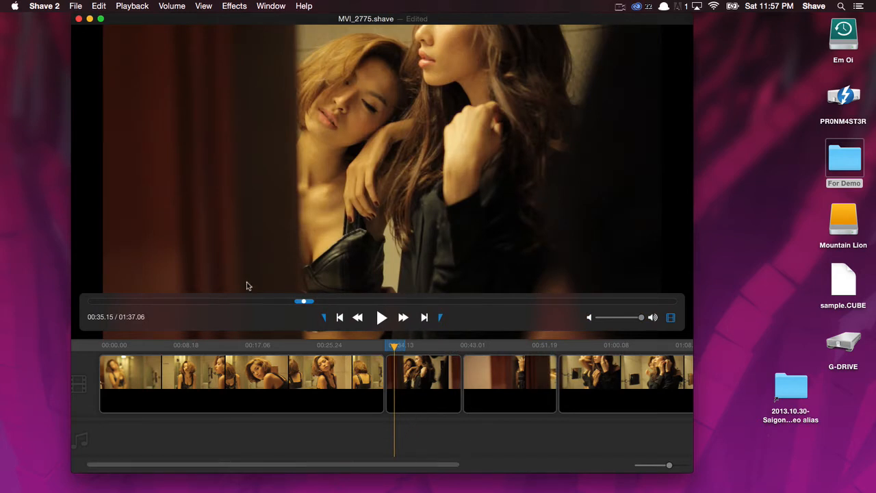
{"action": "mouse_move", "coordinate": [304, 326]}
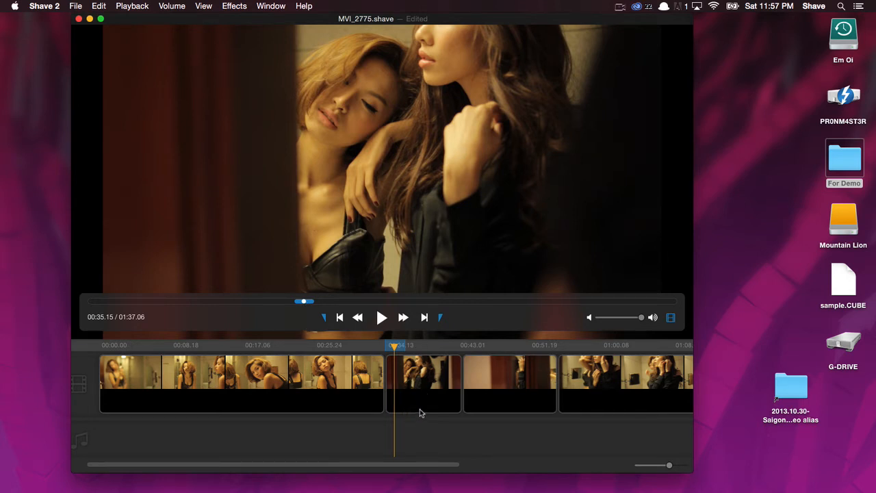
Drag a middle clip out of its slot and drop it right after the first clip
{"action": "left_click", "coordinate": [510, 384]}
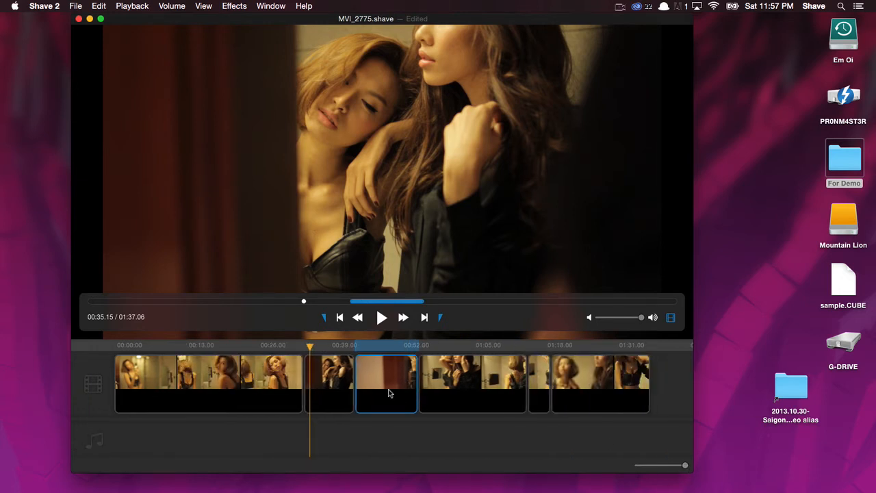
{"action": "left_click", "coordinate": [336, 384]}
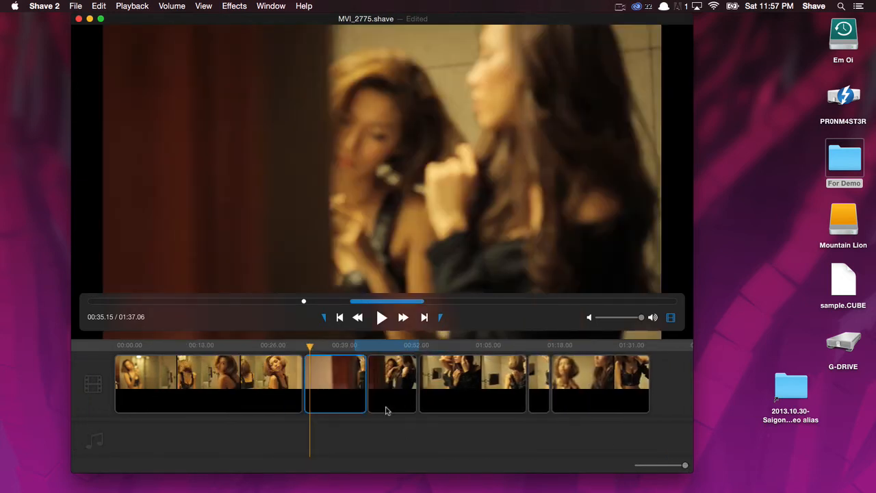
{"action": "left_click", "coordinate": [422, 384]}
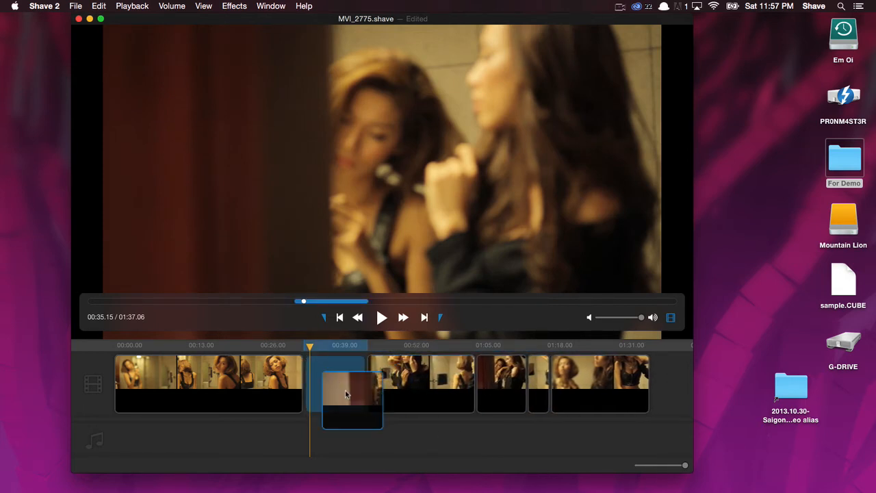
{"action": "left_click_drag", "start_coordinate": [354, 394], "coordinate": [301, 394]}
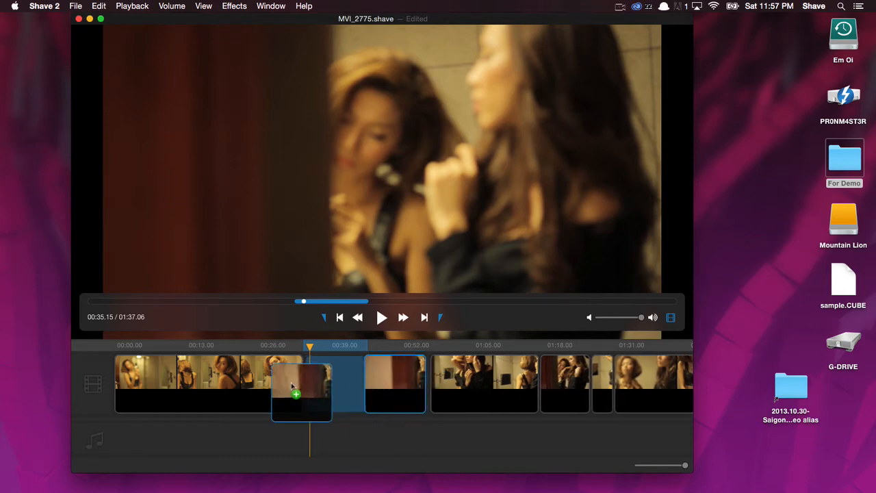
{"action": "left_click_drag", "start_coordinate": [301, 390], "coordinate": [381, 386]}
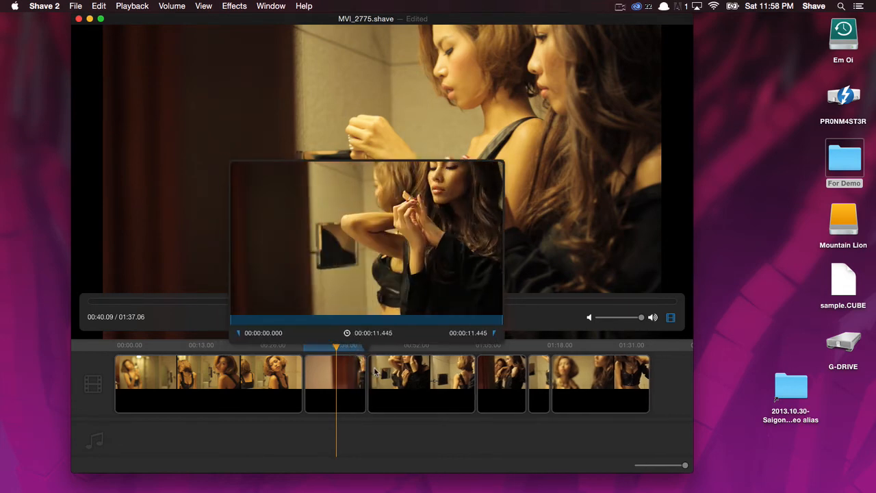
Delete a couple of unwanted middle clips, shortening the sequence to 01:29.10, and skim toward its end
{"action": "left_click", "coordinate": [473, 383]}
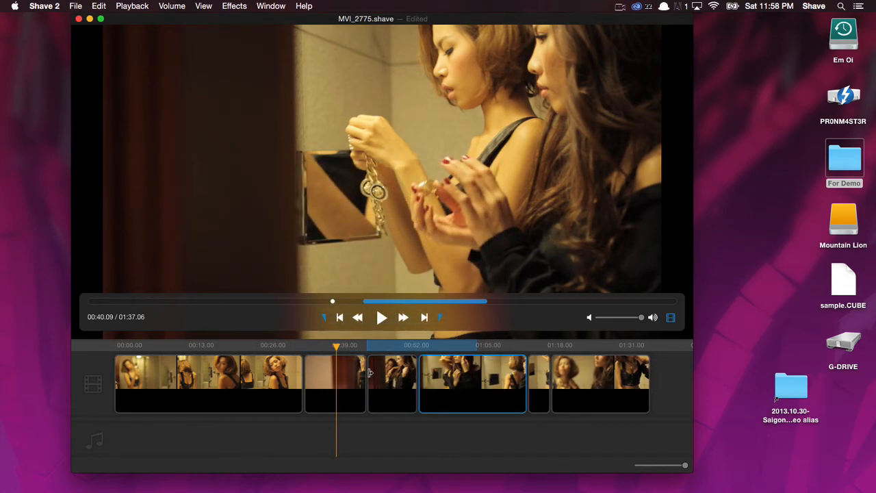
{"action": "left_click", "coordinate": [392, 383]}
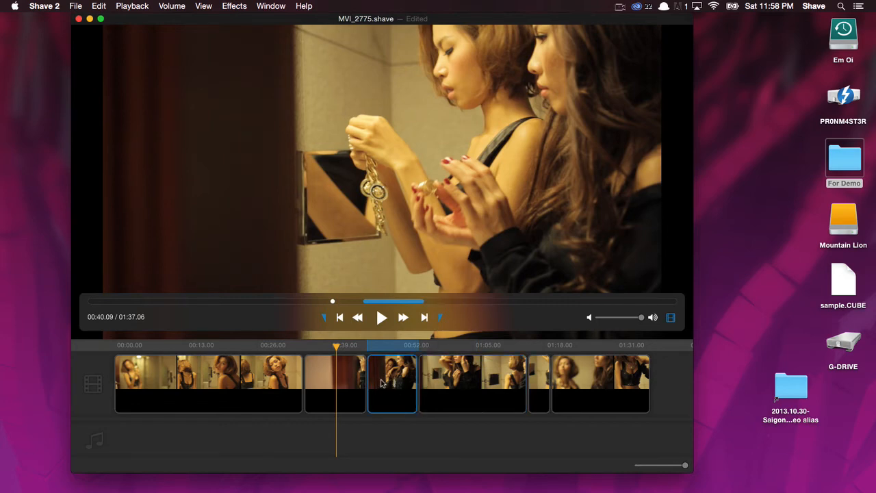
{"action": "left_click", "coordinate": [422, 383]}
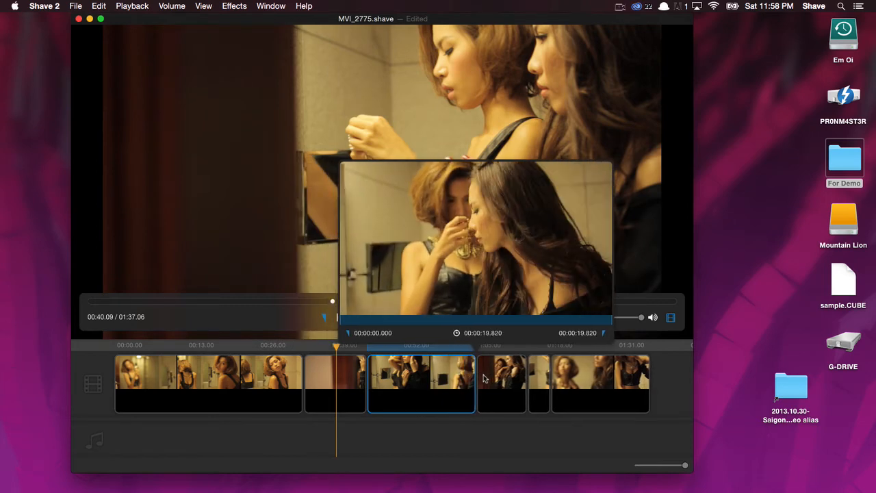
{"action": "left_click", "coordinate": [499, 383]}
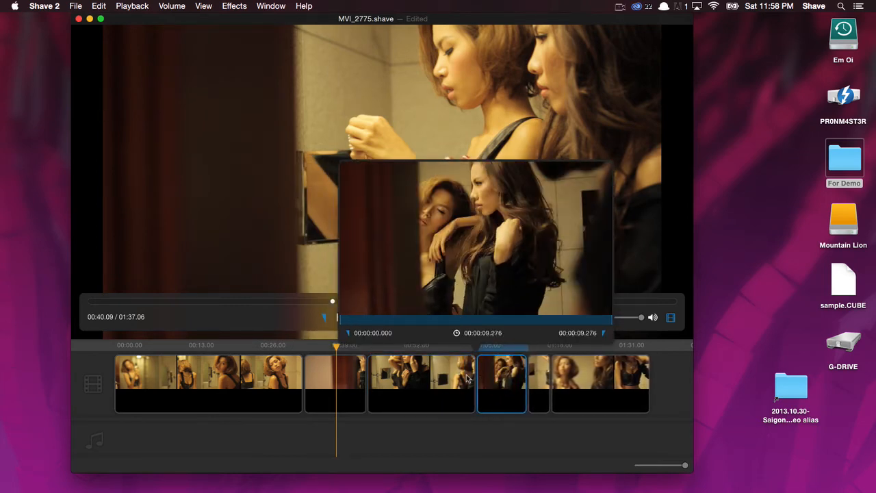
{"action": "left_click", "coordinate": [532, 345]}
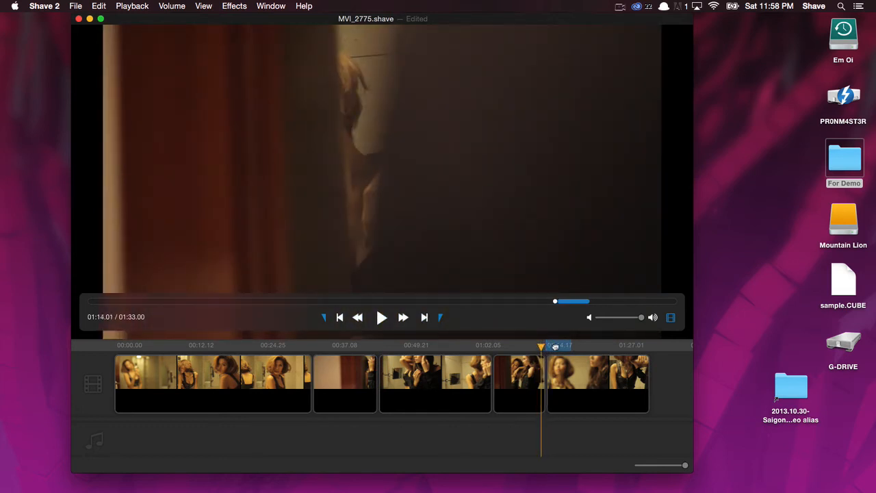
{"action": "left_click_drag", "start_coordinate": [555, 345], "coordinate": [559, 345]}
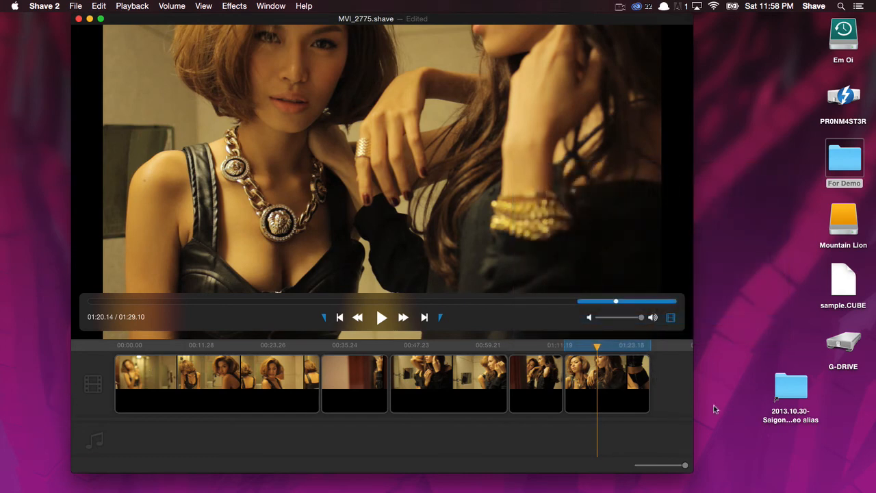
{"action": "mouse_move", "coordinate": [371, 313]}
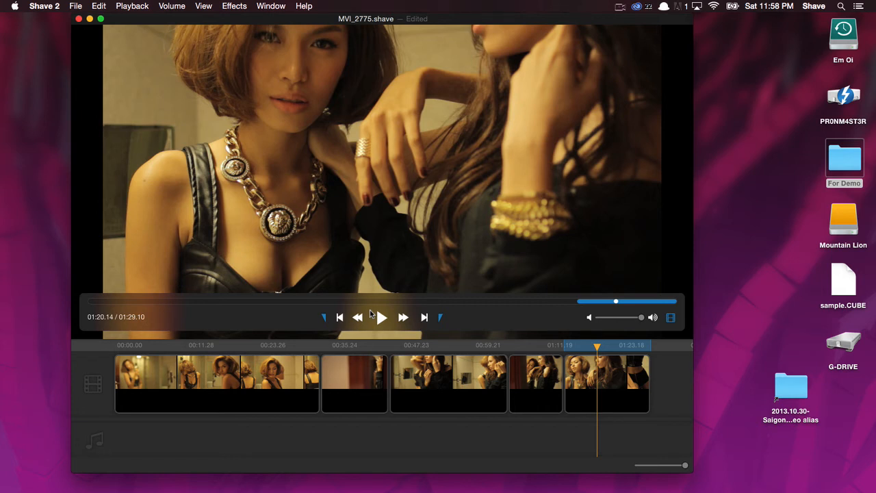
{"action": "mouse_move", "coordinate": [523, 308]}
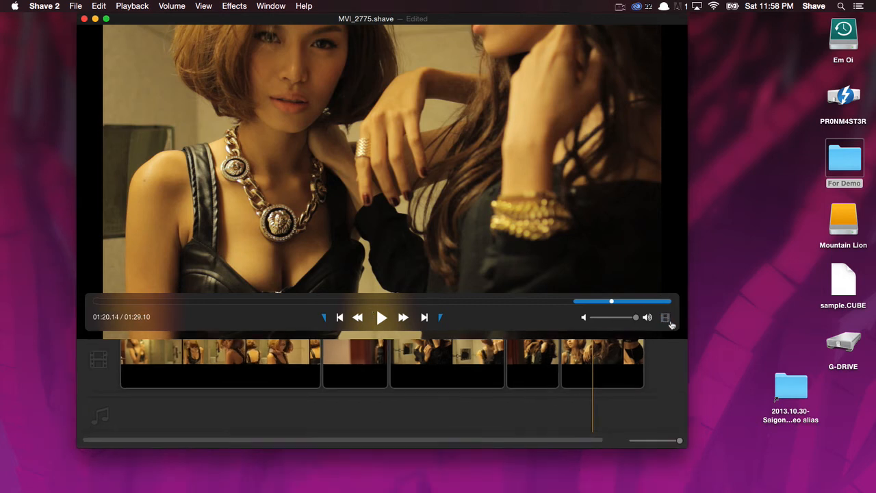
Hide the clip track for plain playback, shrink the window, then show the track again
{"action": "left_click", "coordinate": [665, 318]}
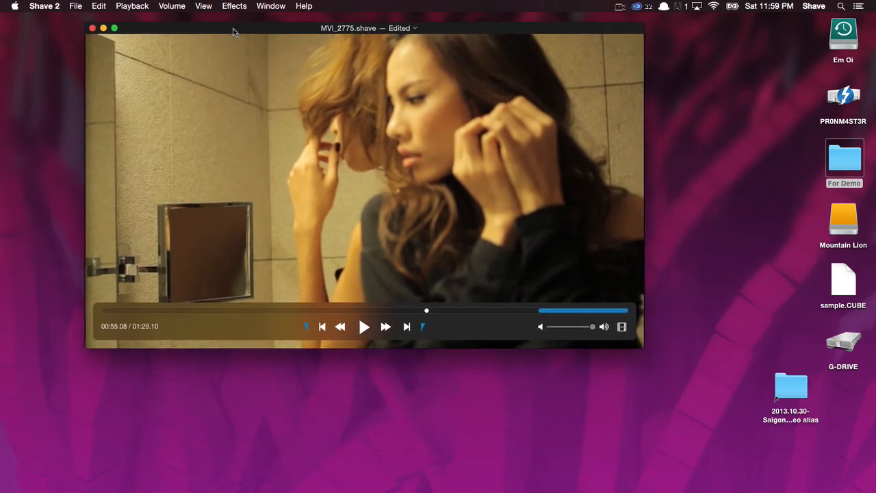
{"action": "left_click", "coordinate": [622, 326]}
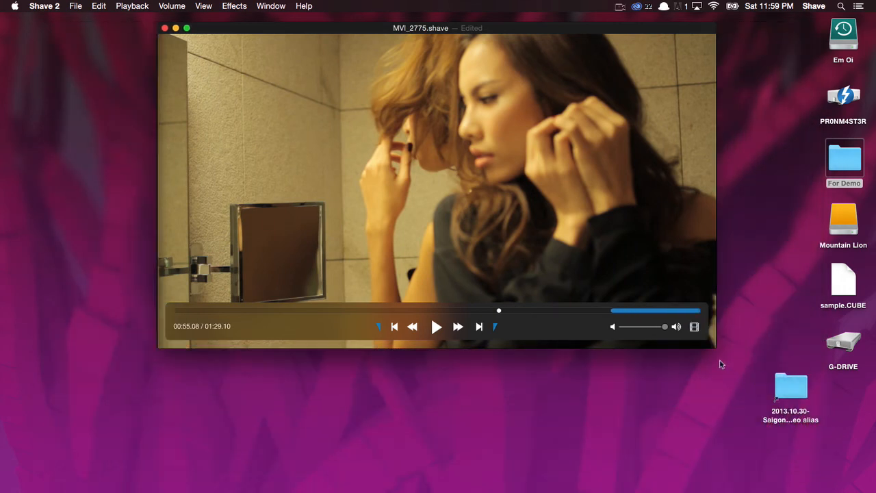
{"action": "left_click_drag", "start_coordinate": [716, 349], "coordinate": [621, 293]}
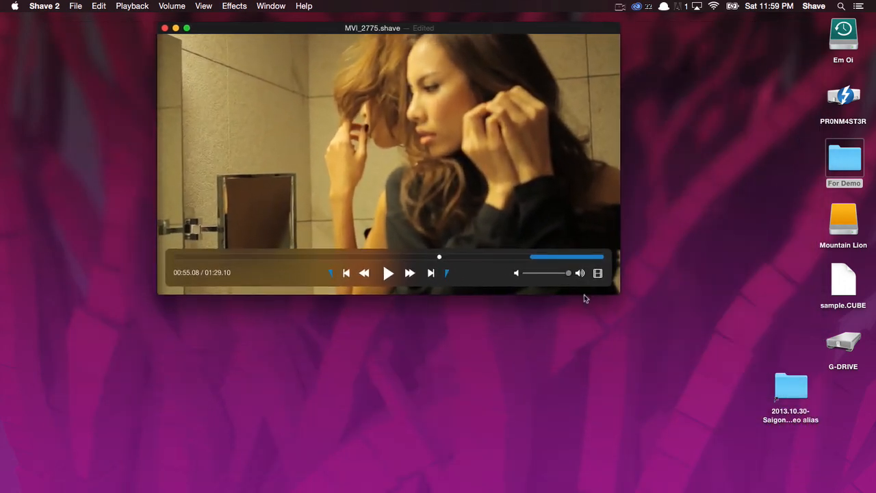
{"action": "left_click", "coordinate": [597, 274]}
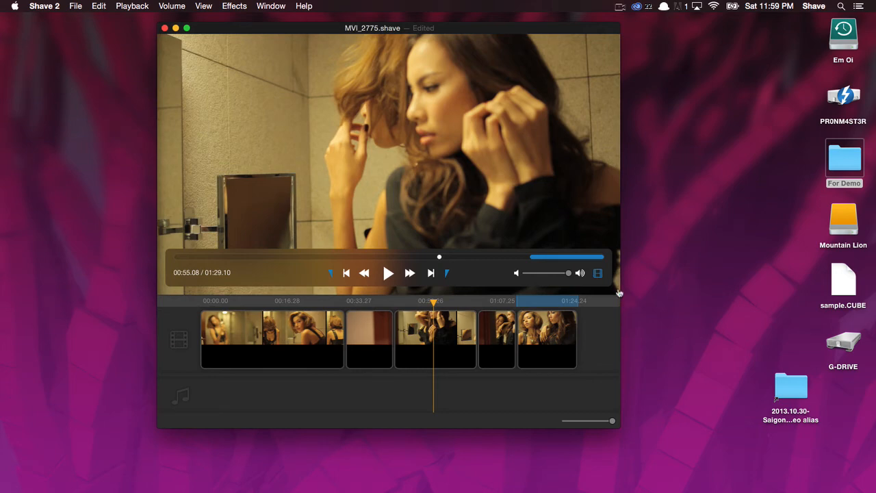
{"action": "left_click", "coordinate": [186, 27]}
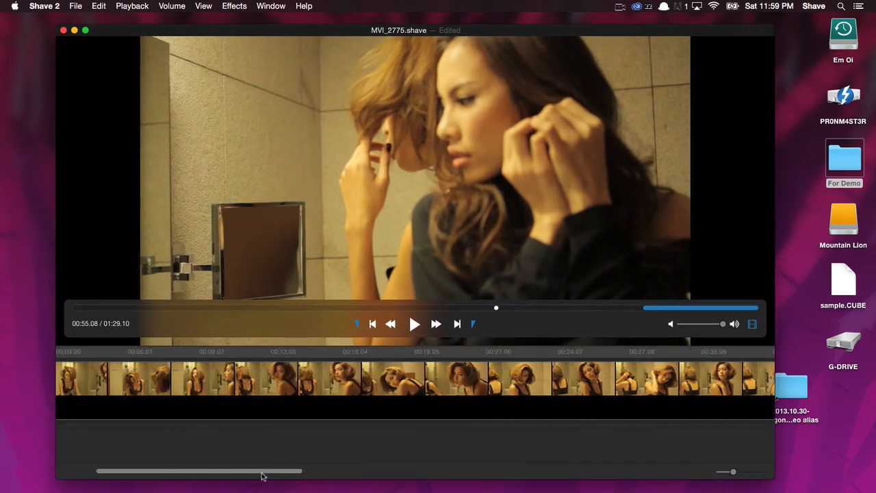
Zoom the thumbnails finer, try the full-size window, then shrink back to the compact player with the clip track hidden
{"action": "left_click", "coordinate": [413, 323]}
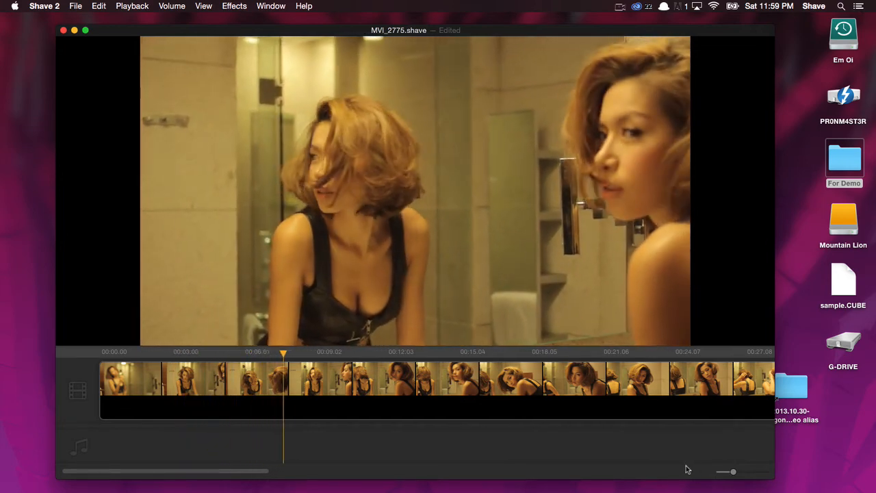
{"action": "left_click", "coordinate": [332, 350]}
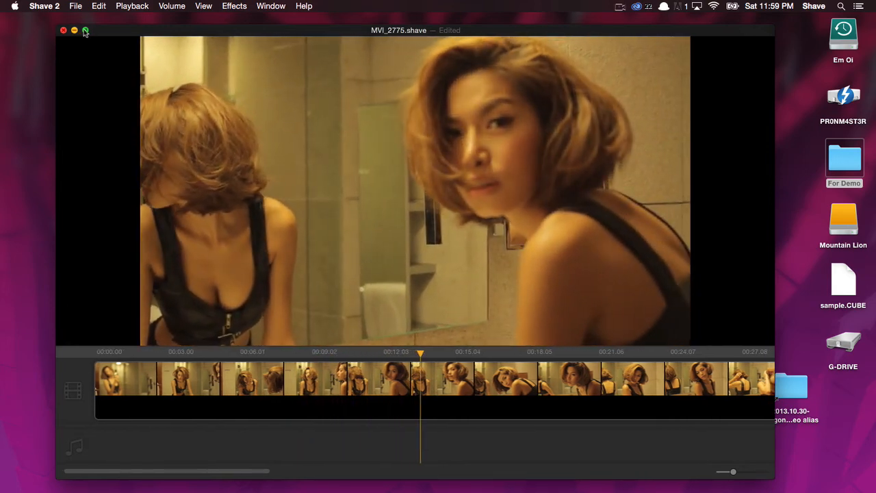
{"action": "left_click", "coordinate": [85, 30]}
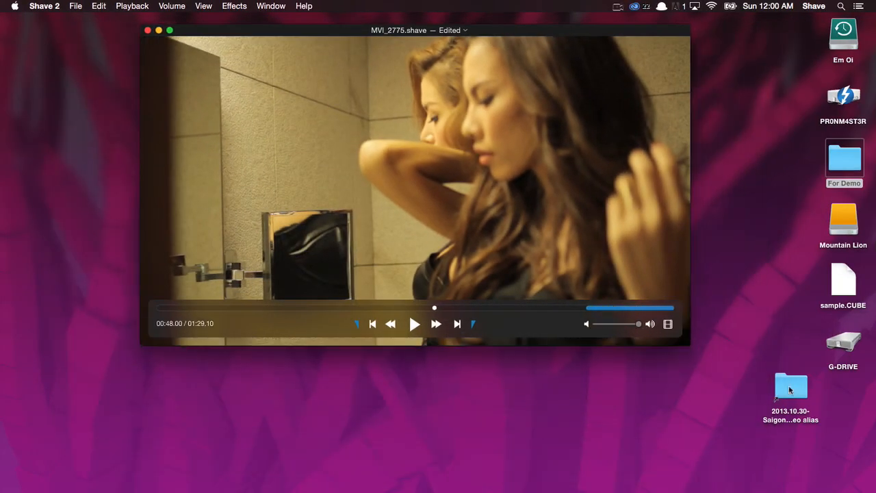
Show the clip track again, drag the zoom slider until all clips fit, and pick the first clip
{"action": "left_click", "coordinate": [668, 323]}
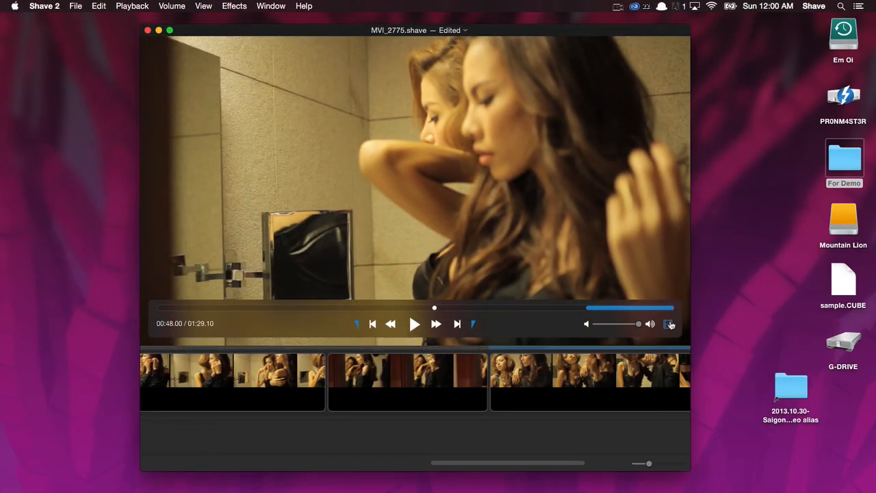
{"action": "left_click_drag", "start_coordinate": [641, 473], "coordinate": [650, 472]}
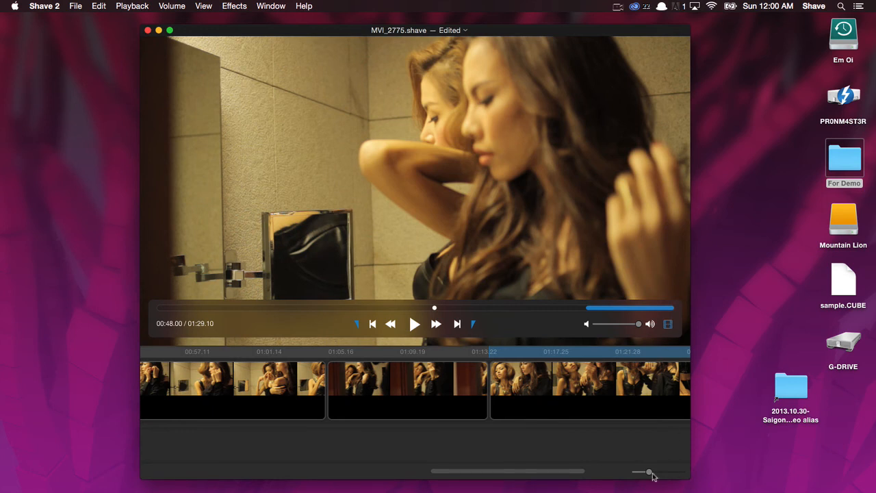
{"action": "left_click_drag", "start_coordinate": [649, 471], "coordinate": [682, 471]}
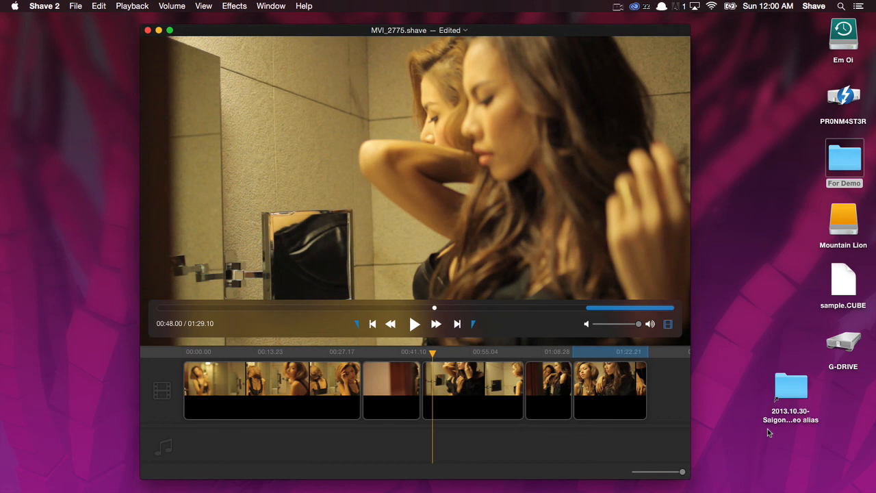
{"action": "left_click", "coordinate": [271, 391]}
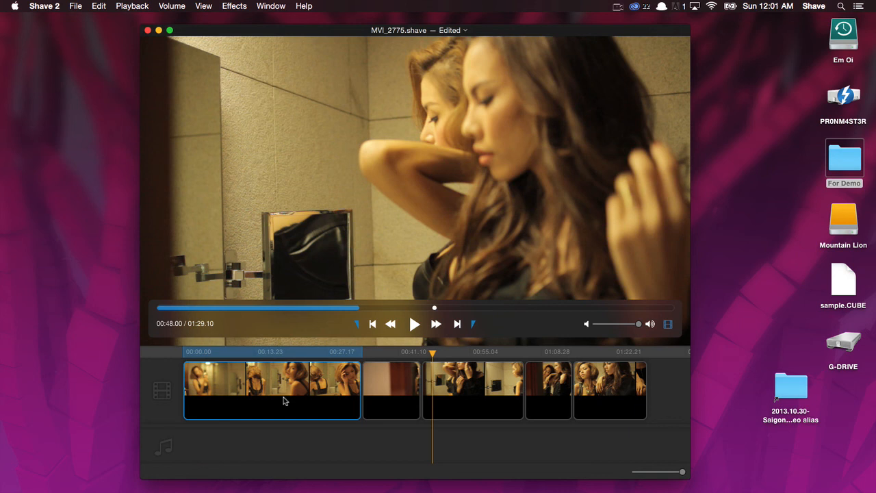
Open Help > Leave Feedback…, dismiss the Feedback window, then reopen the Help menu
{"action": "left_click", "coordinate": [304, 6]}
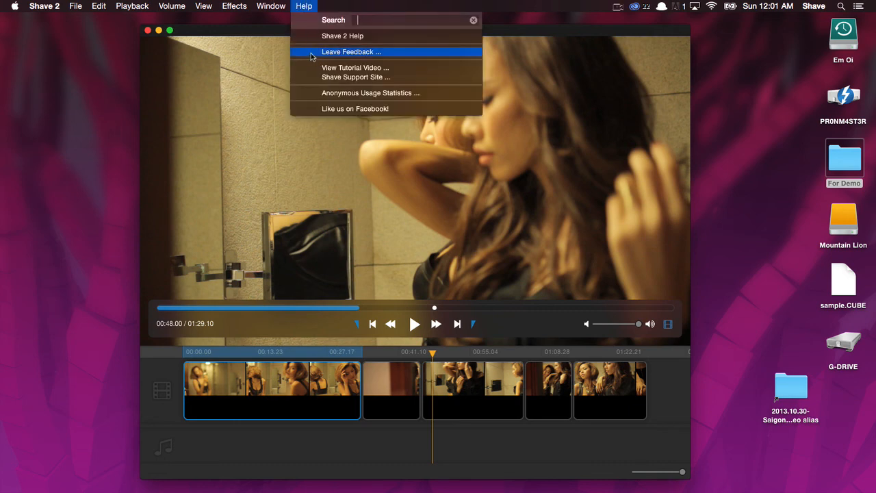
{"action": "left_click", "coordinate": [351, 52]}
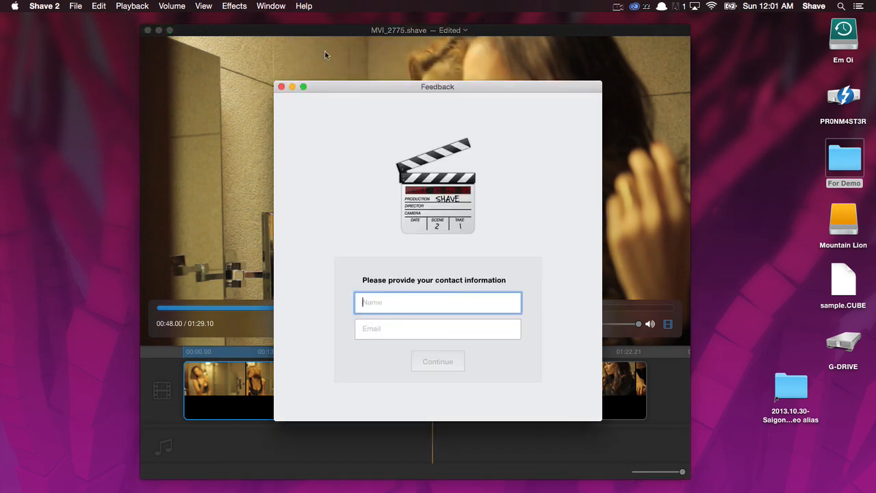
{"action": "left_click", "coordinate": [281, 86]}
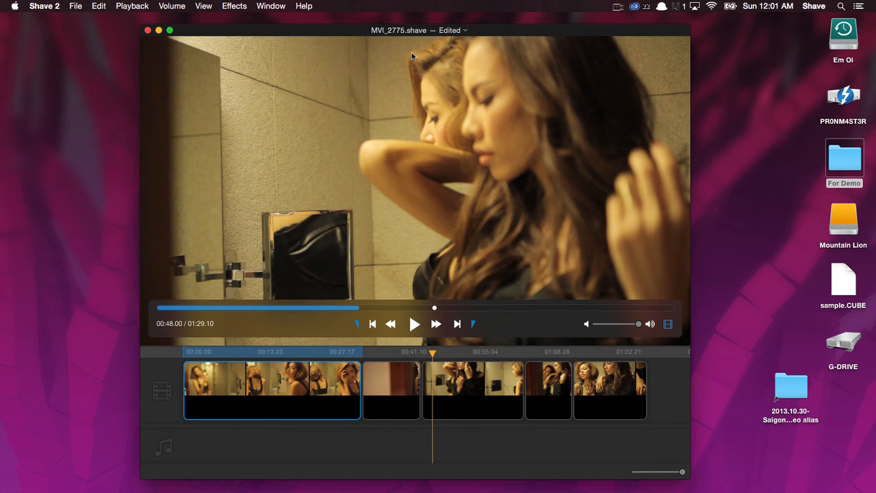
{"action": "left_click", "coordinate": [304, 6]}
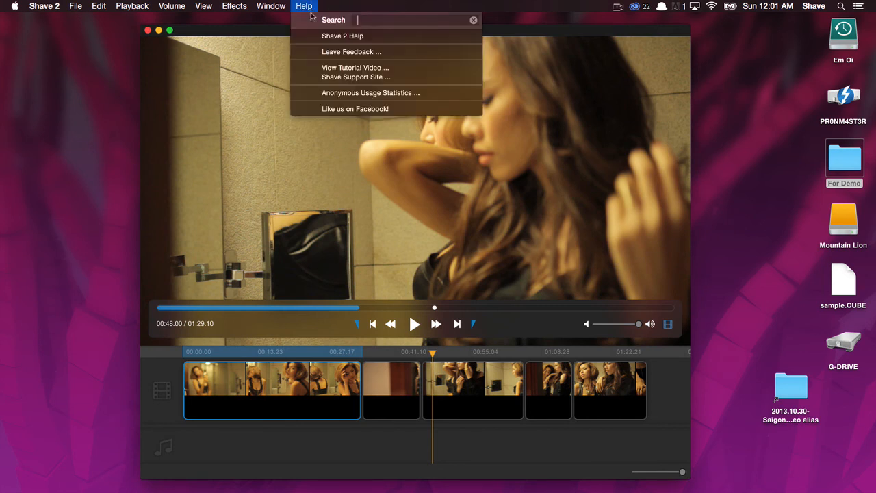